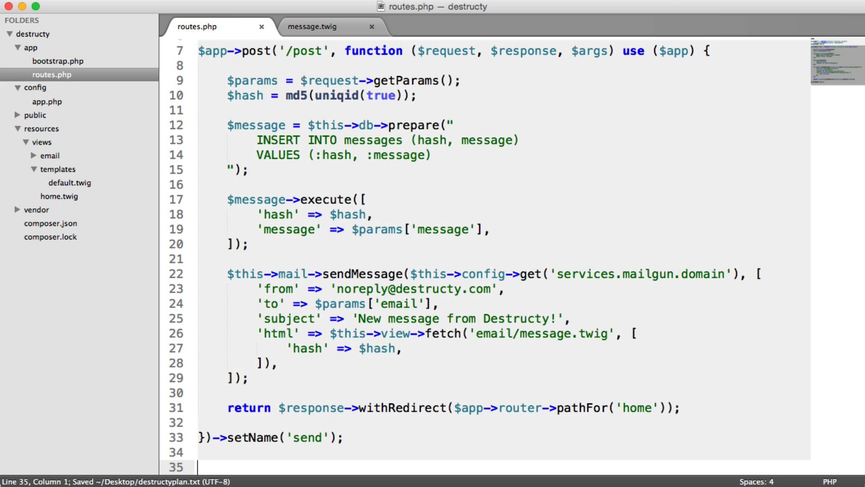
Add a GET route for '/message/{hash}' with an empty handler taking request, response and args
text($app->)
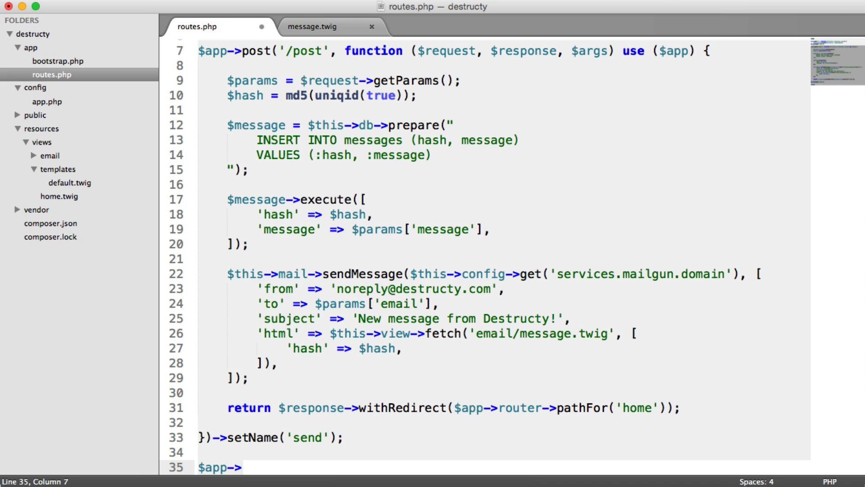
text(get();)
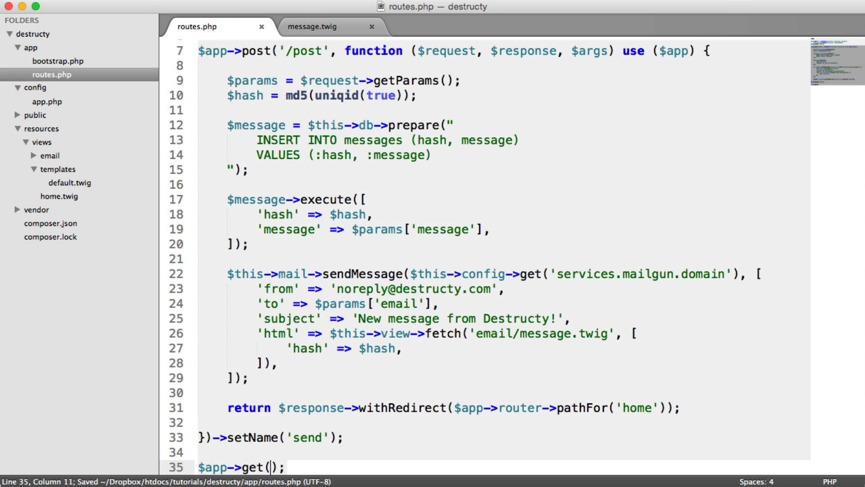
text(/message/{}')
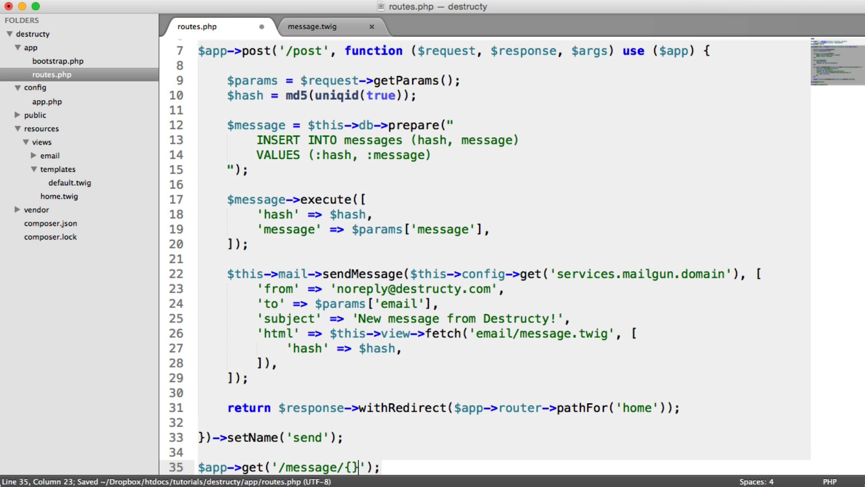
text(hash)
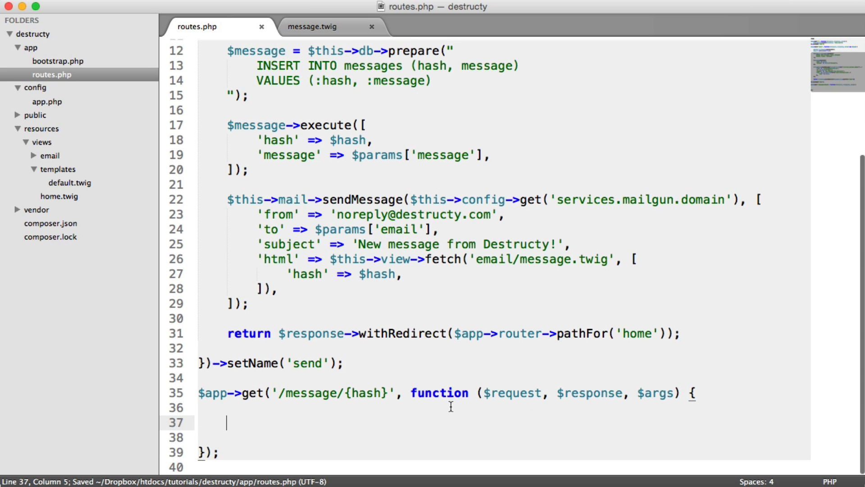
Prepare $message as a query selecting message FROM messages WHERE hash = :hash
text($message)
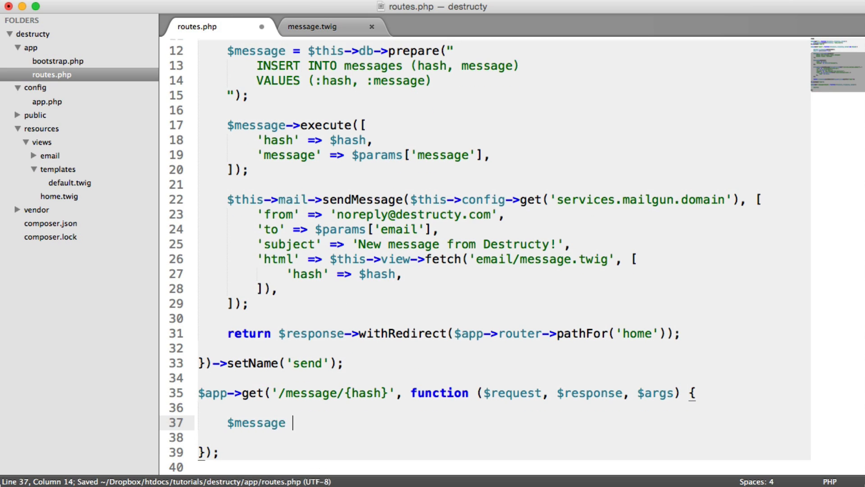
text(= $this->)
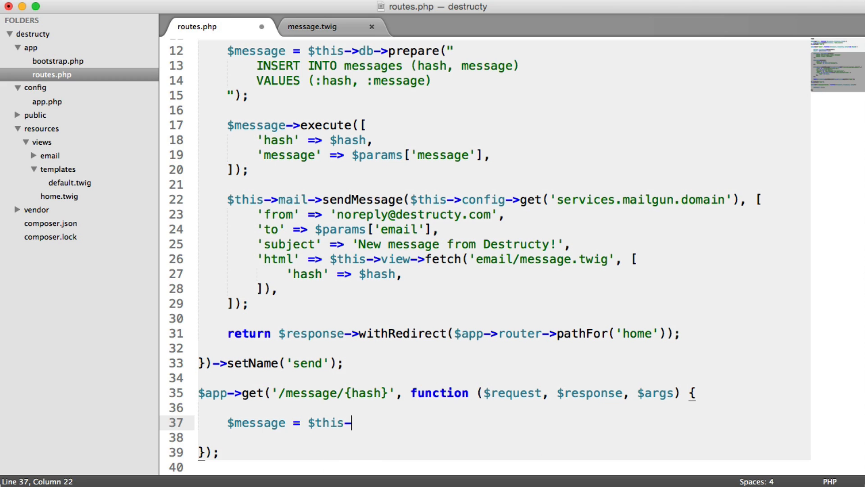
text(>db->prepate)
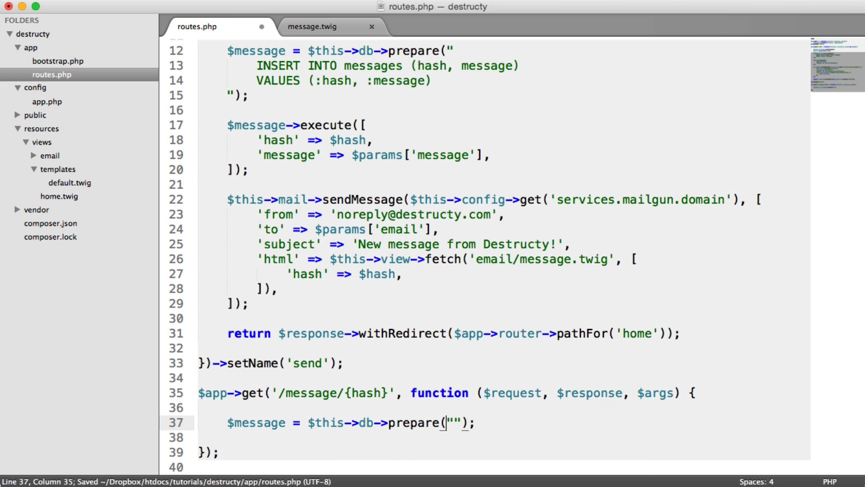
key(enter)
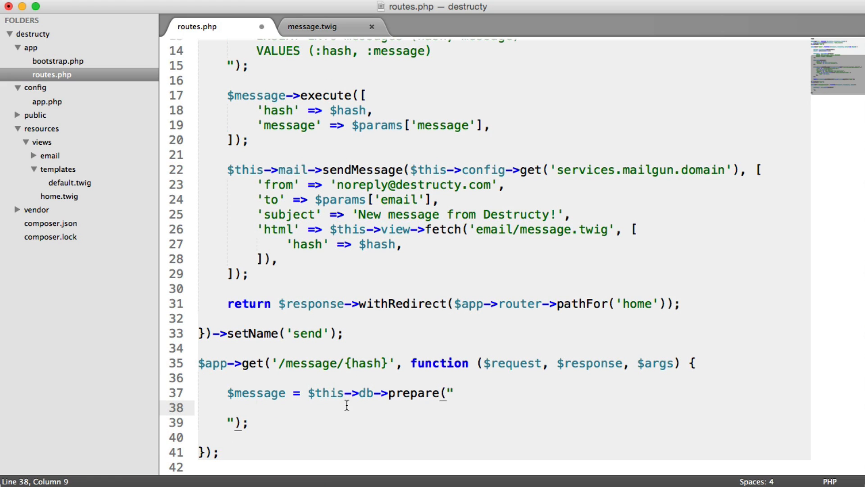
text(SELECT)
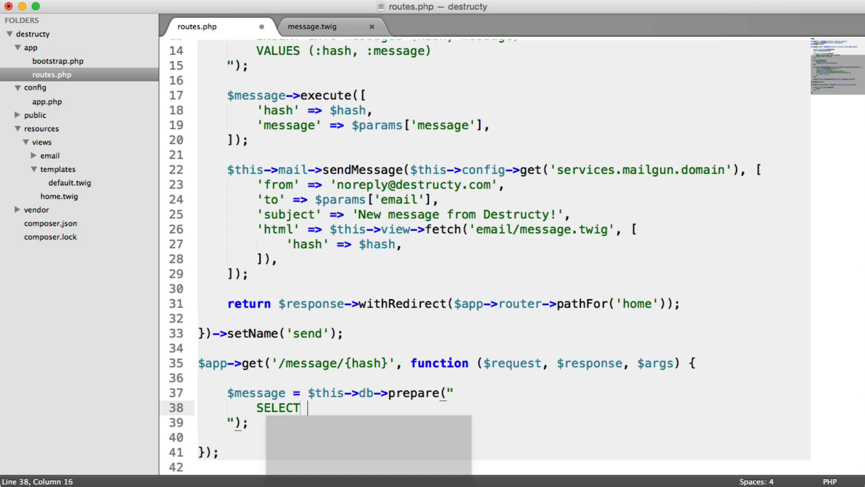
text(message)
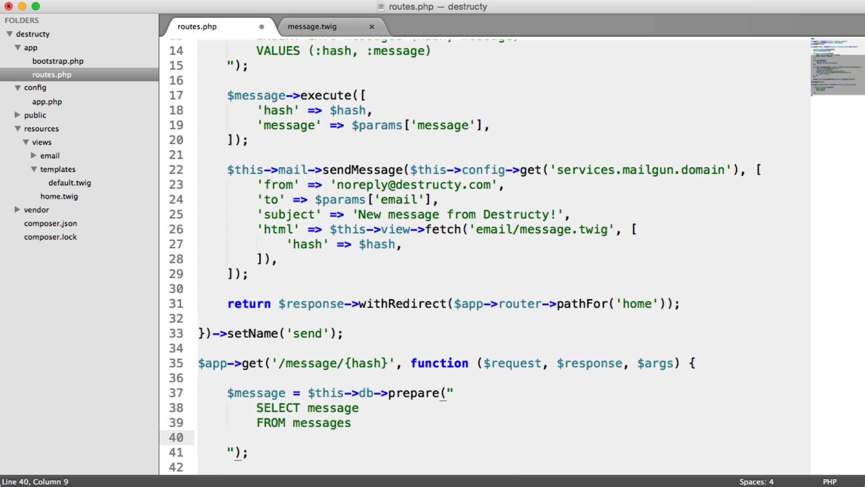
text(WHERE hash =)
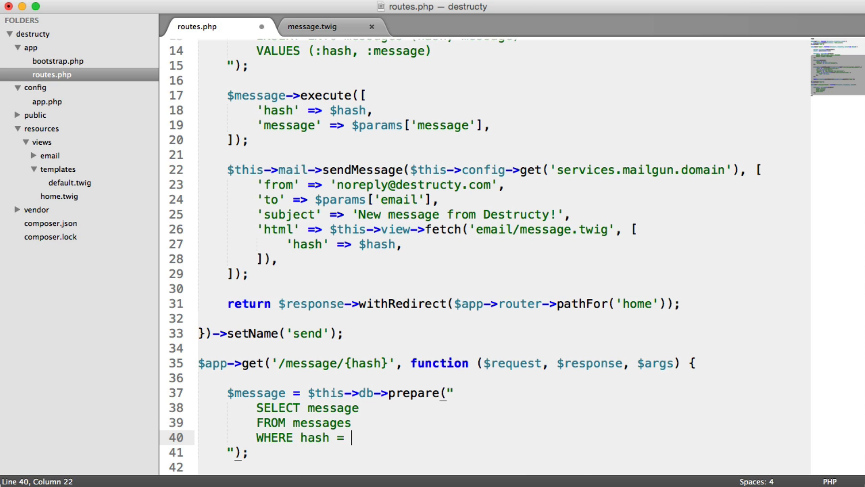
text(:hash)
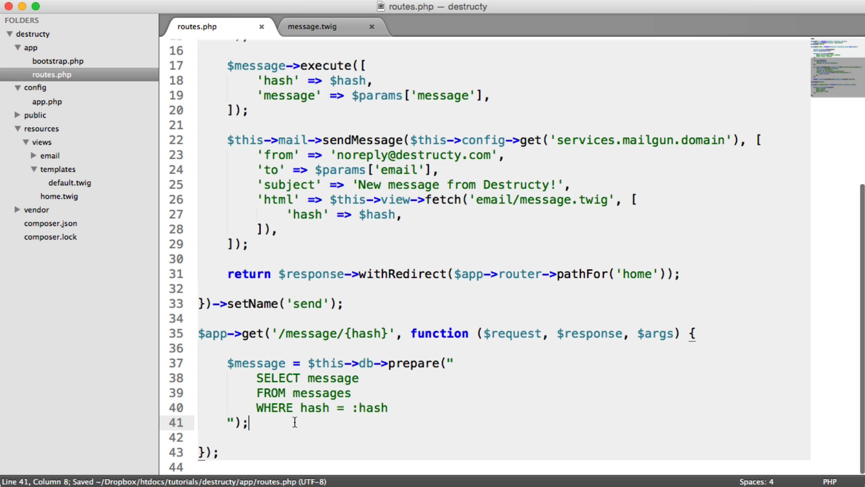
Execute the query binding 'hash' to $args['hash']
text($message)
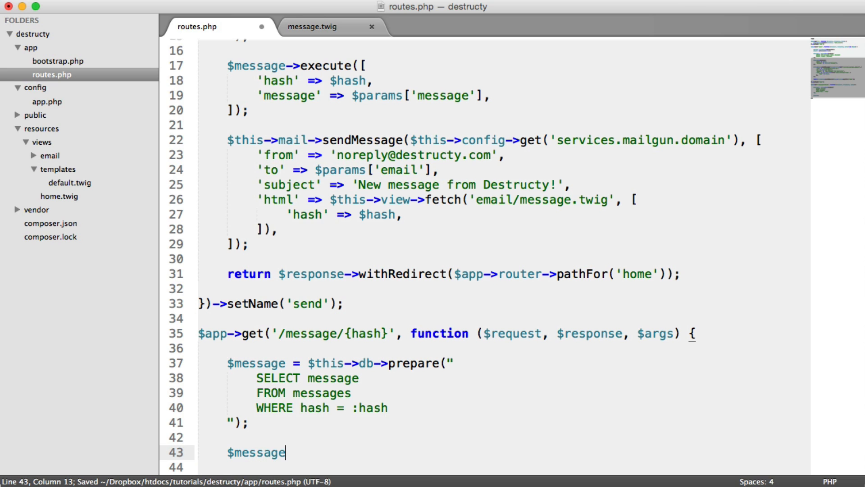
text(->execute([)
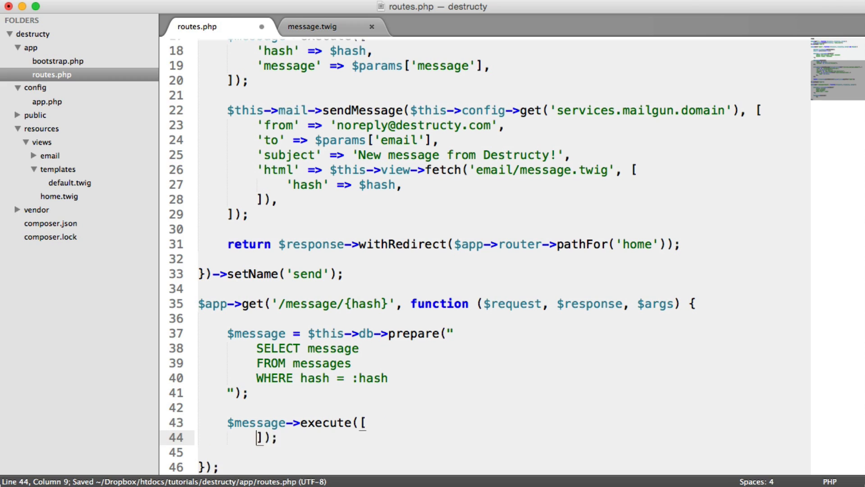
text('hash')
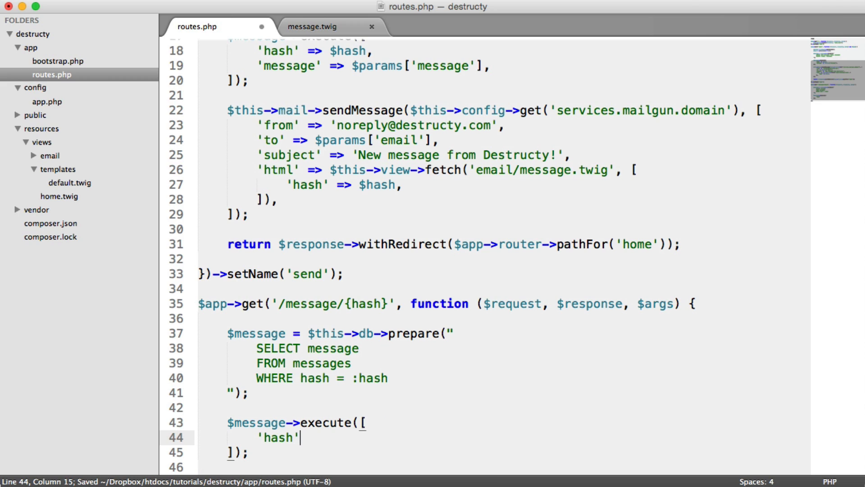
text(=>)
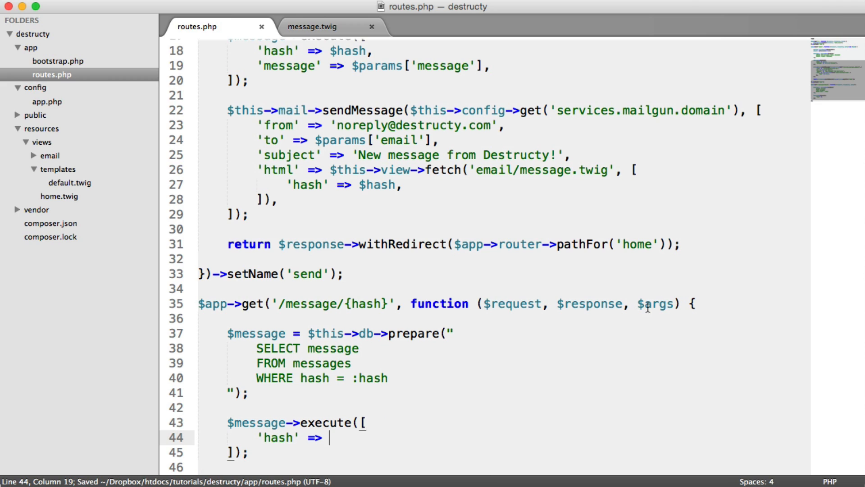
double_click(654, 303)
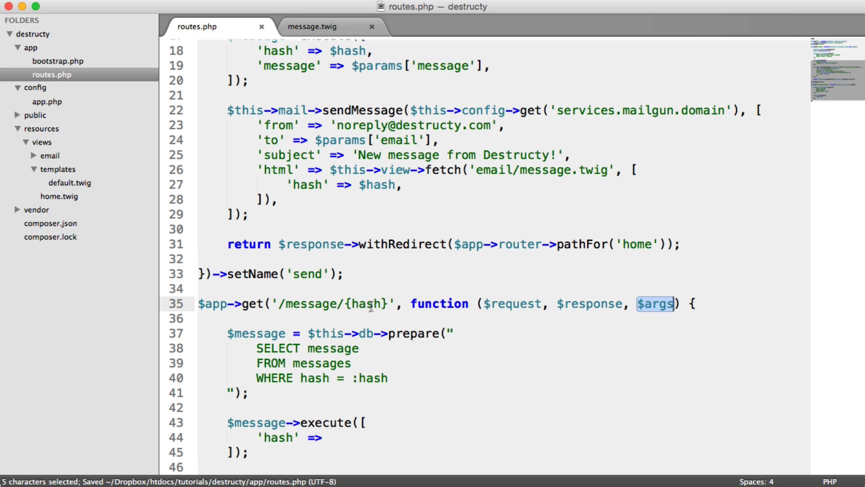
text($)
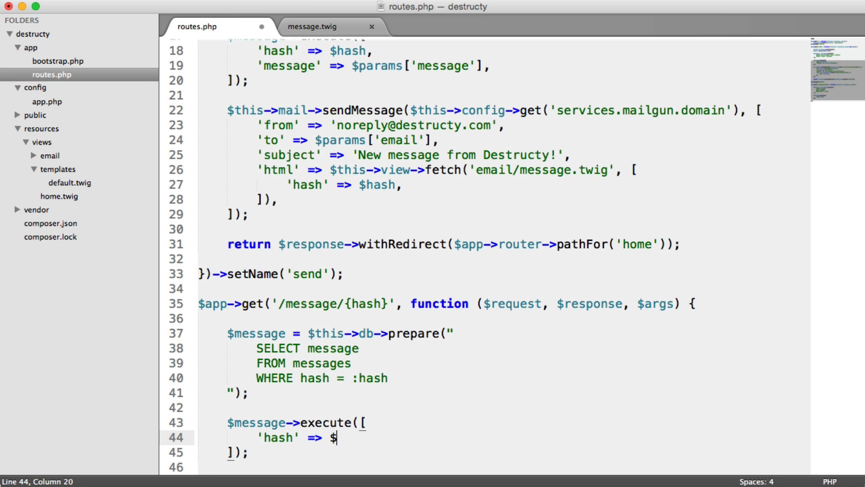
text(args['hash'],)
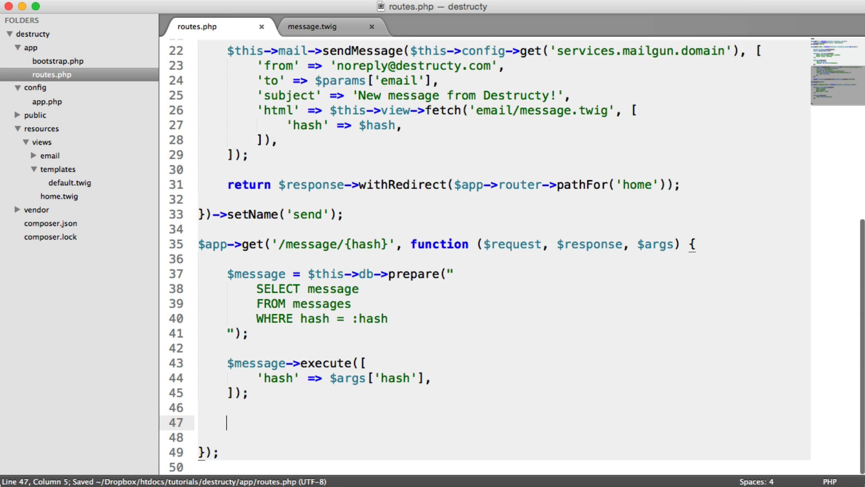
mouse_move(258, 435)
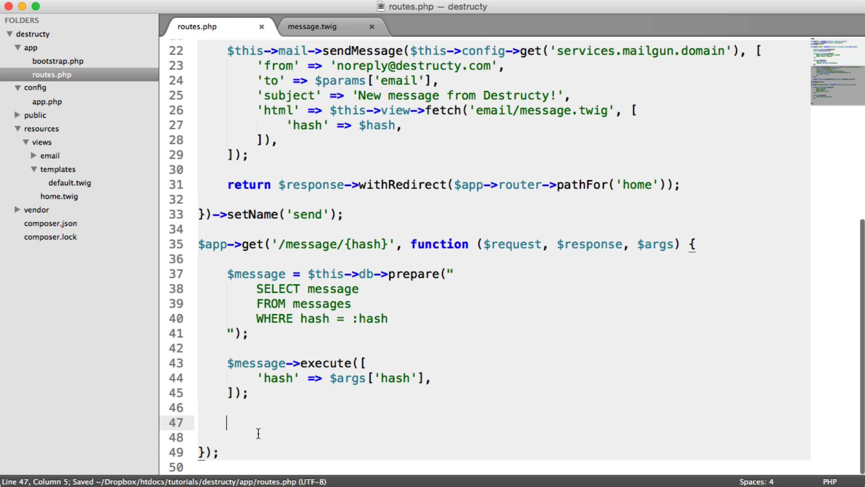
Reassign $message to the row fetched with PDO::FETCH_OBJ
text($message =)
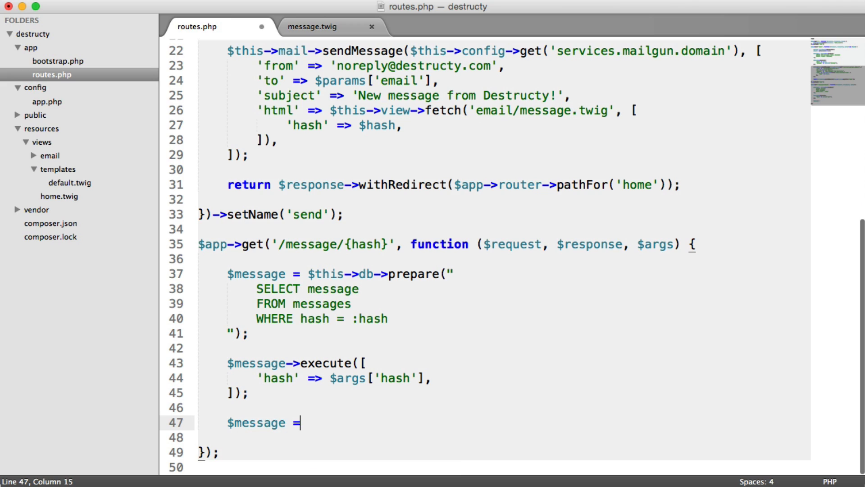
text($message->fetch)
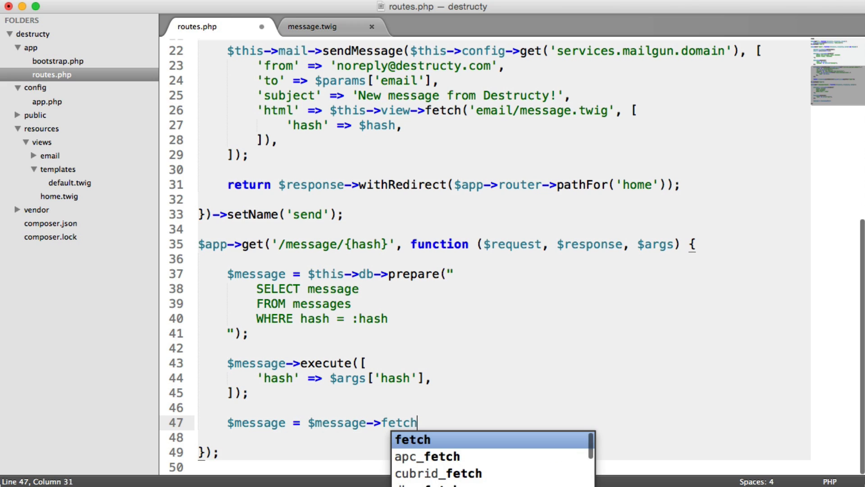
text((PDO);)
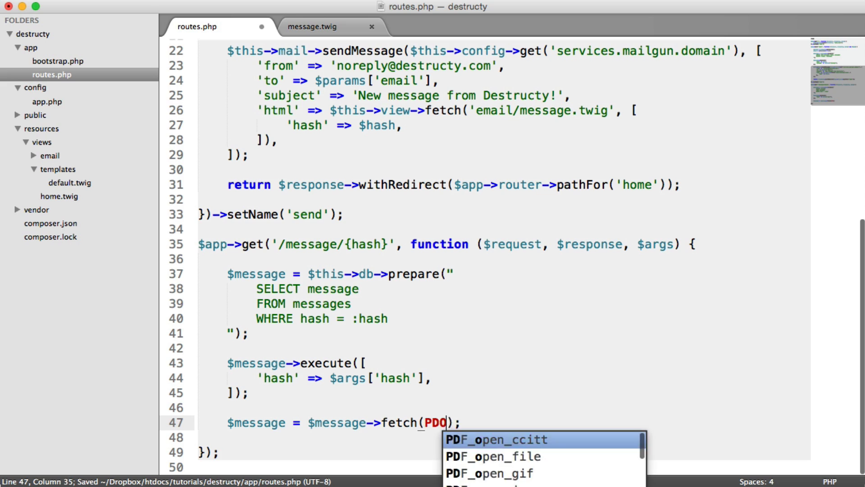
text(::FETCH_OBJ)
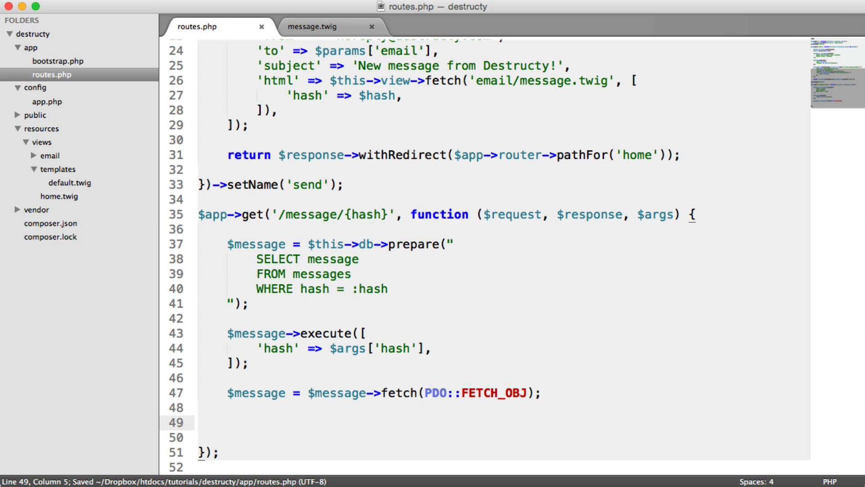
Create a new show.twig file inside the views message folder
click(33, 169)
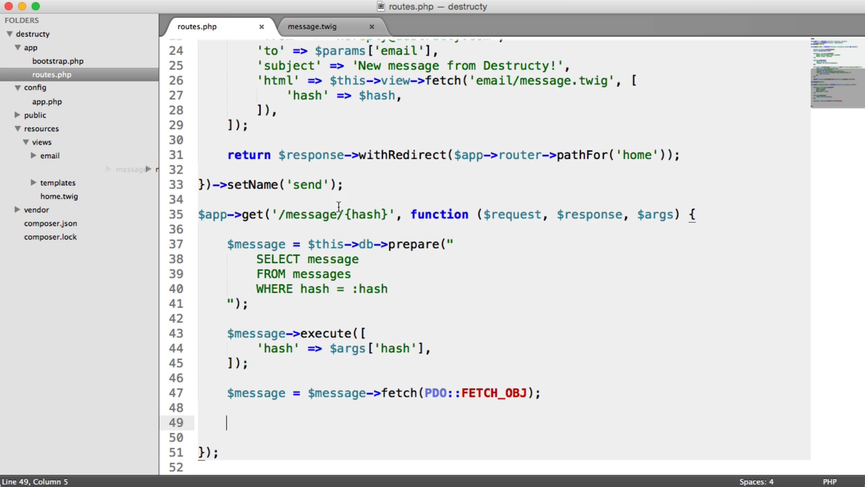
right_click(55, 169)
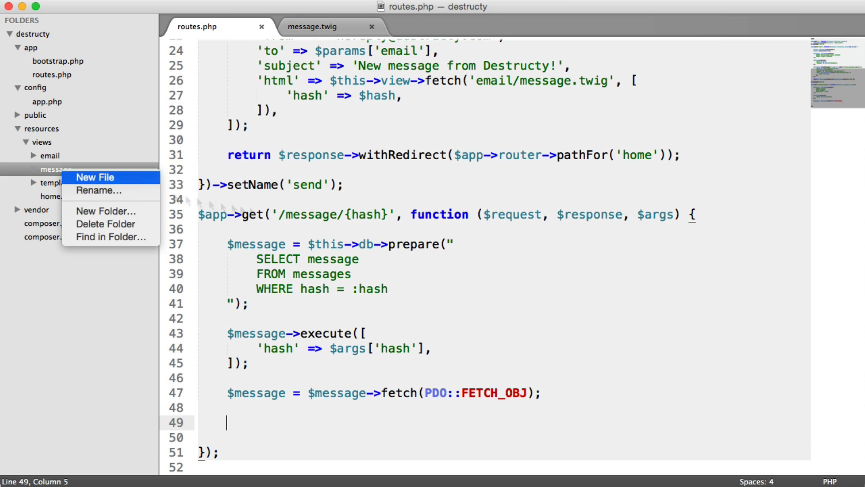
click(95, 178)
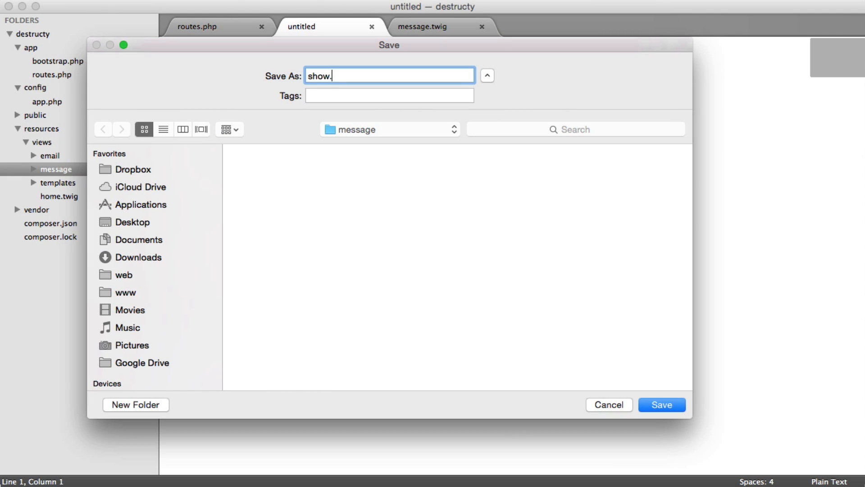
click(660, 405)
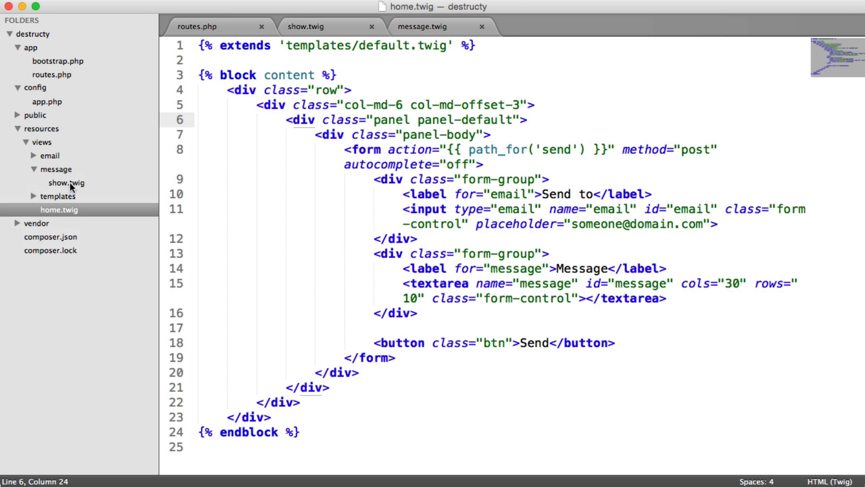
Replace the pasted home form in show.twig with the placeholder word Message and save
click(66, 183)
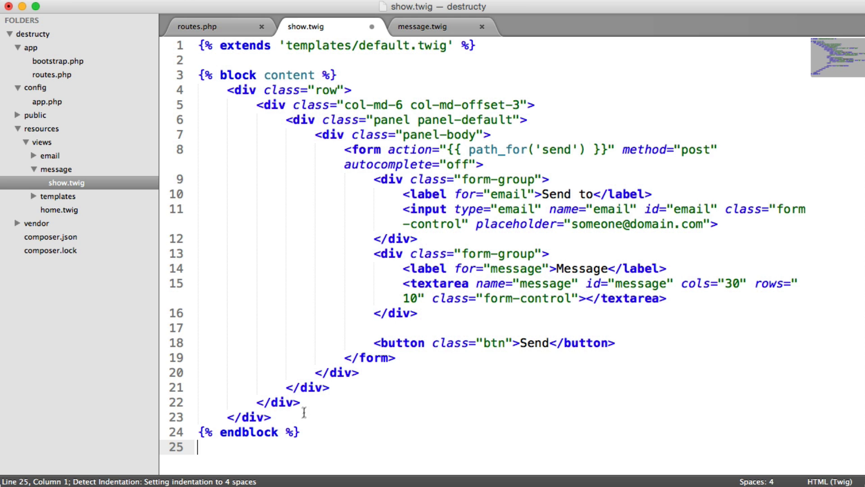
click(298, 118)
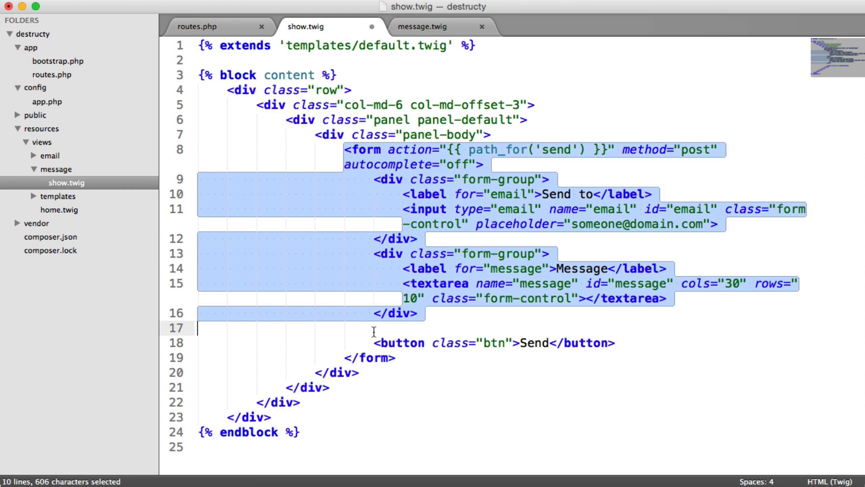
text(//)
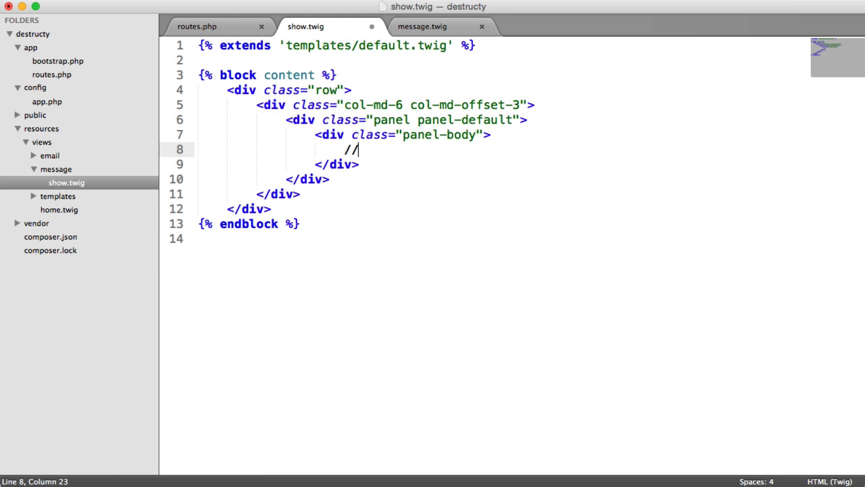
text(Message)
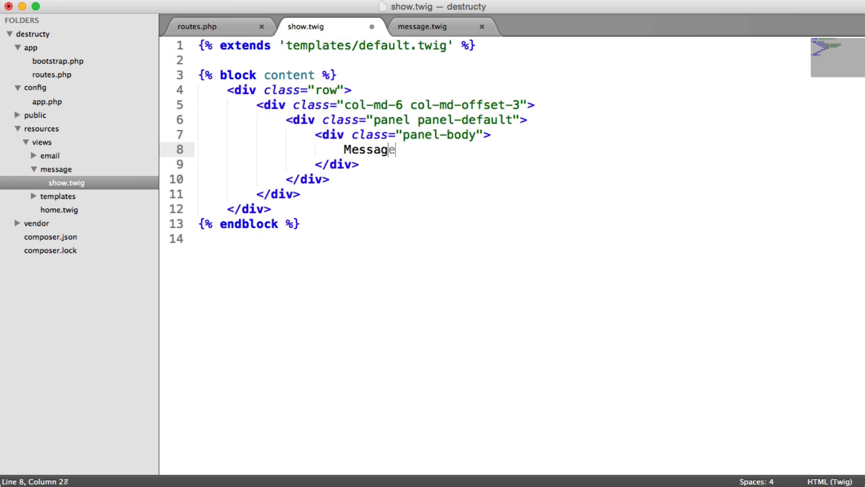
key(cmd+s)
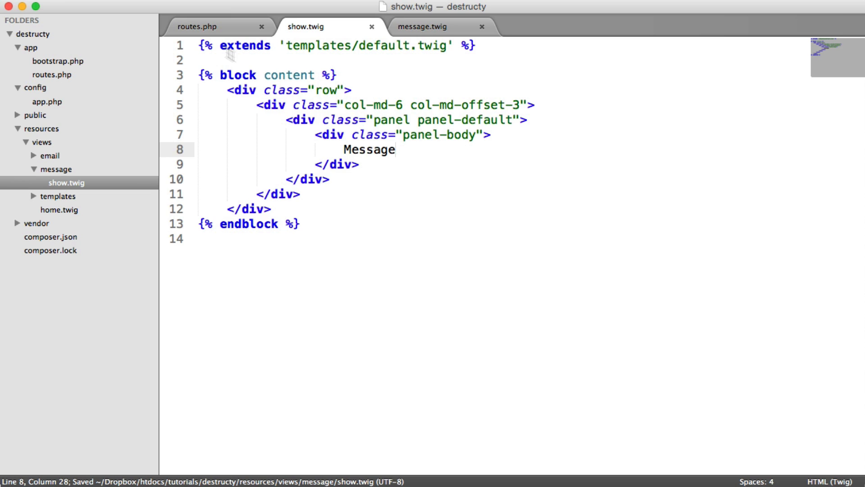
click(196, 26)
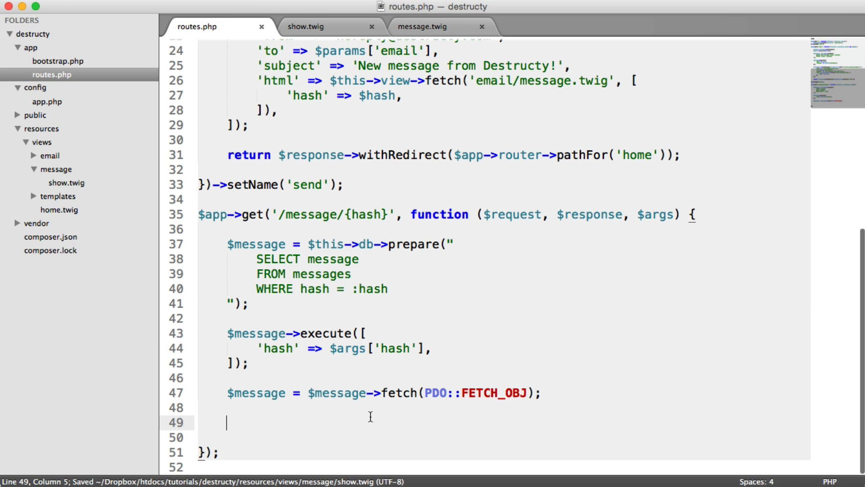
Return a render of 'message/show.twig' with ['message' => $message] from the route
text(return $th)
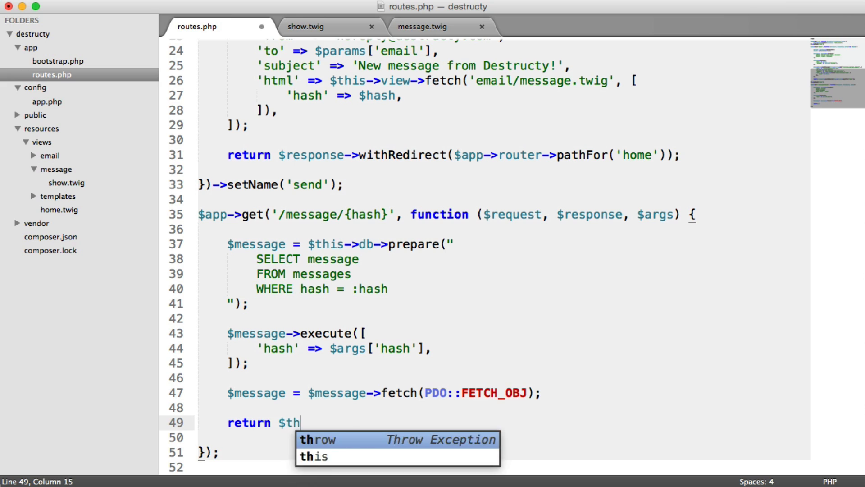
text(is->view->)
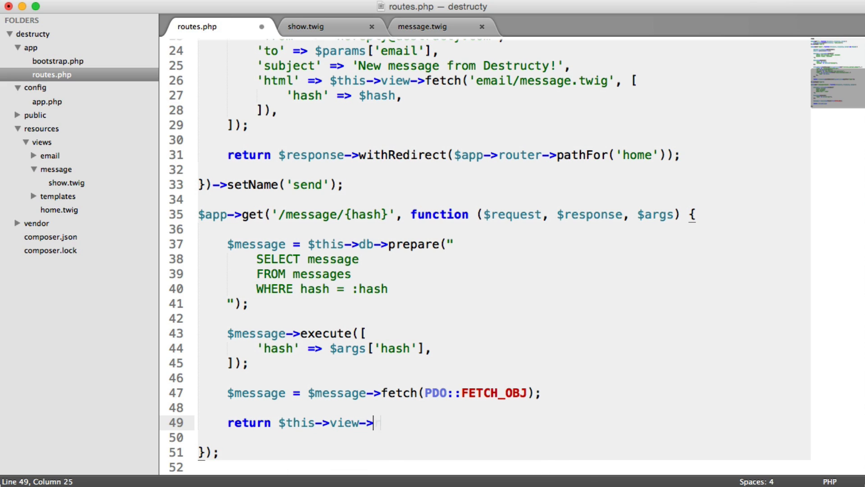
text(render();)
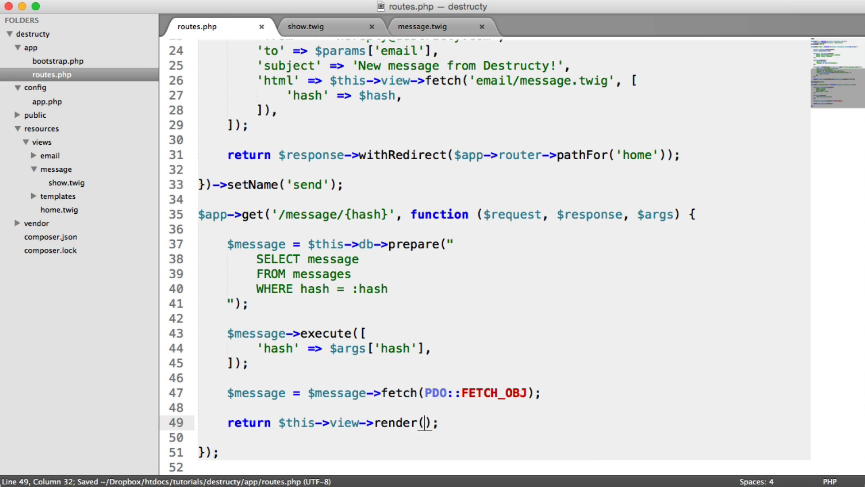
text($response)
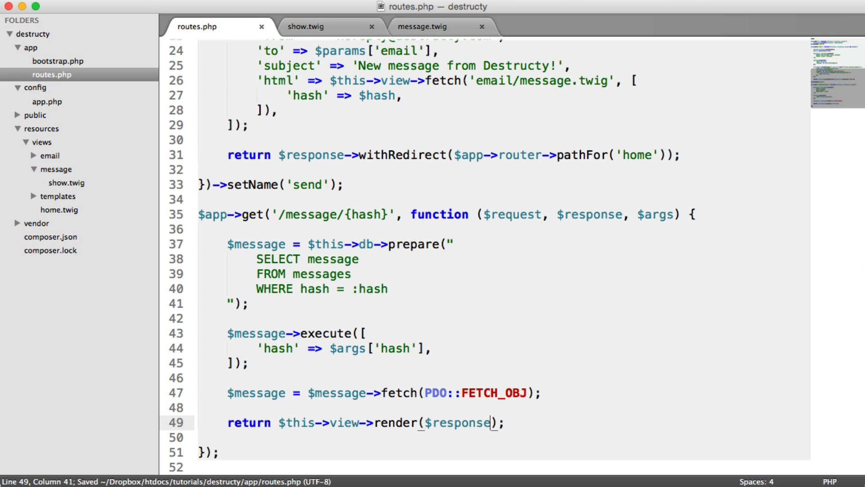
text(, 'message/')
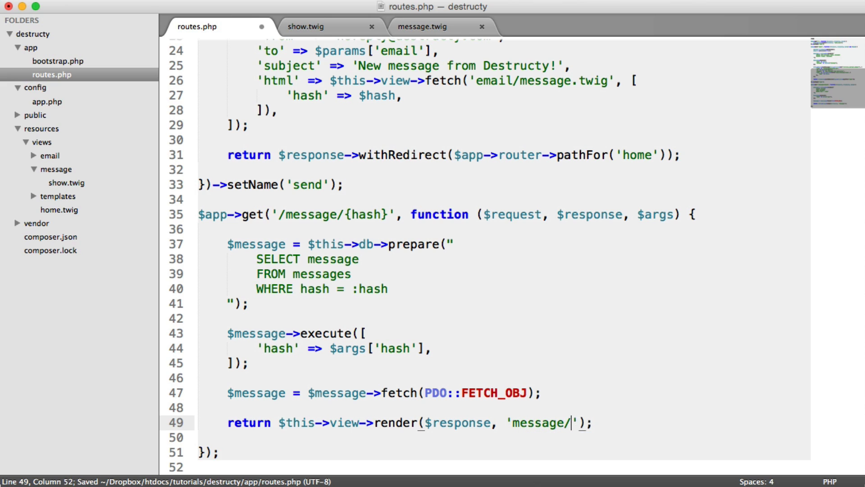
text(show.wt)
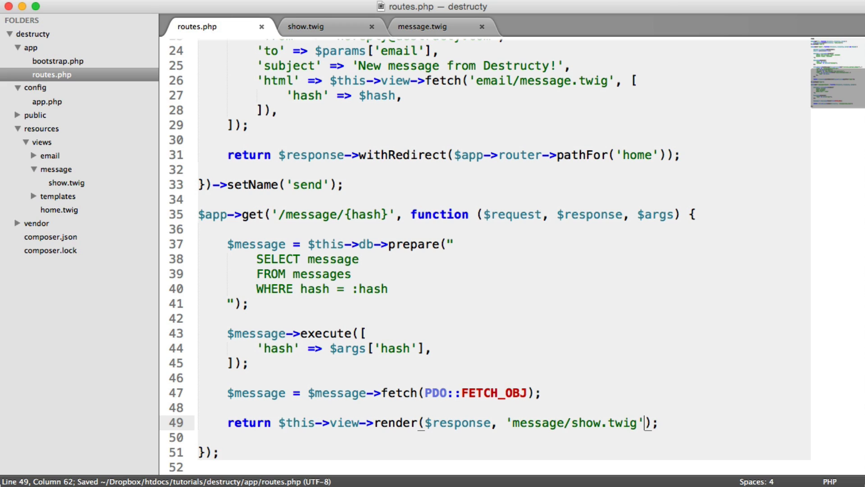
text(, [])
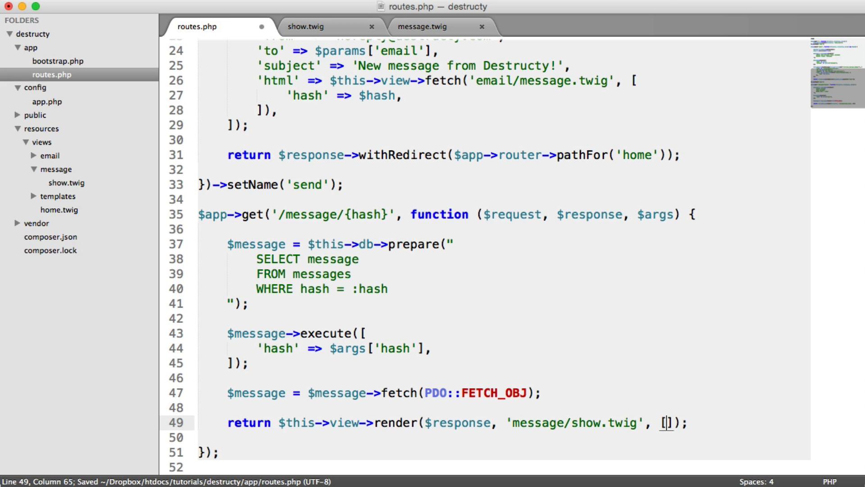
text(message' => $)
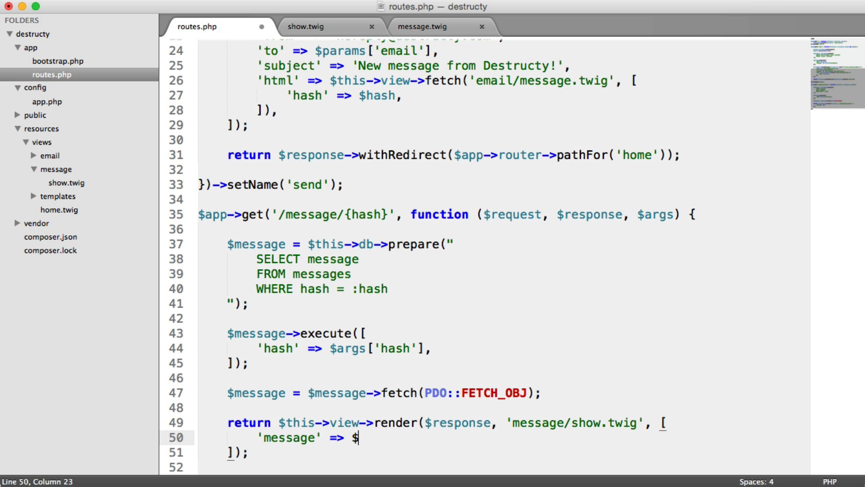
text(message,)
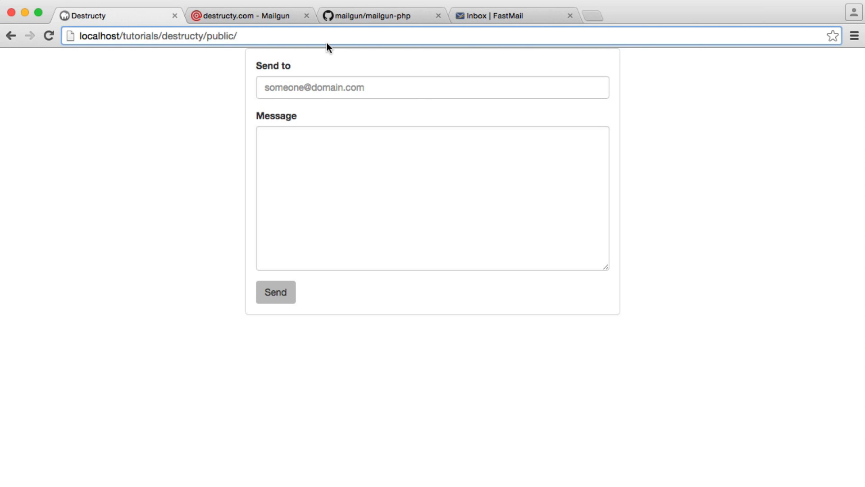
Load the /message/{hash} page in Chrome to see the Message placeholder panel
click(275, 292)
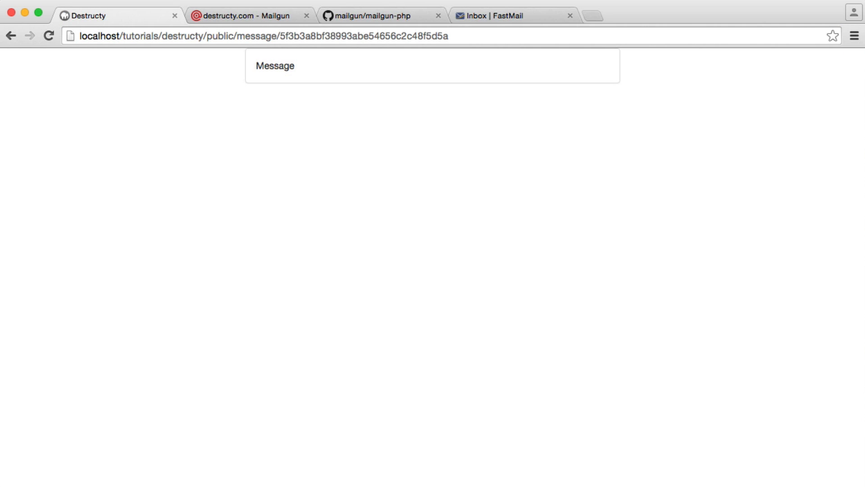
click(442, 36)
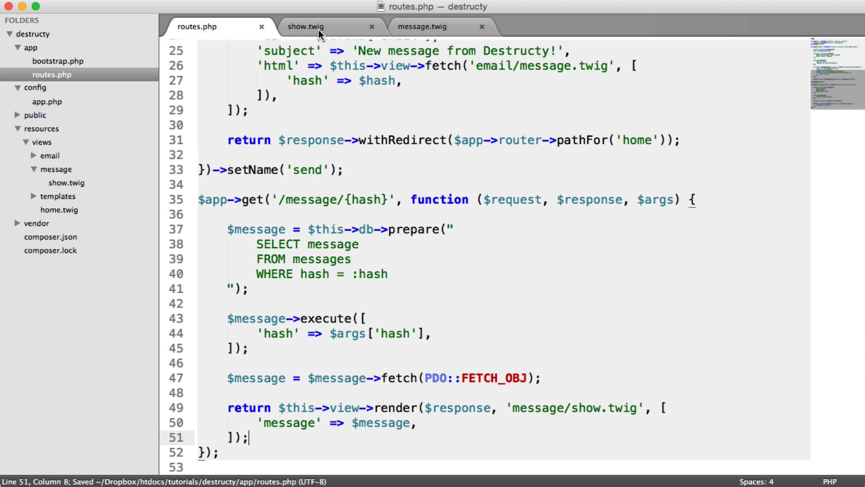
mouse_move(321, 34)
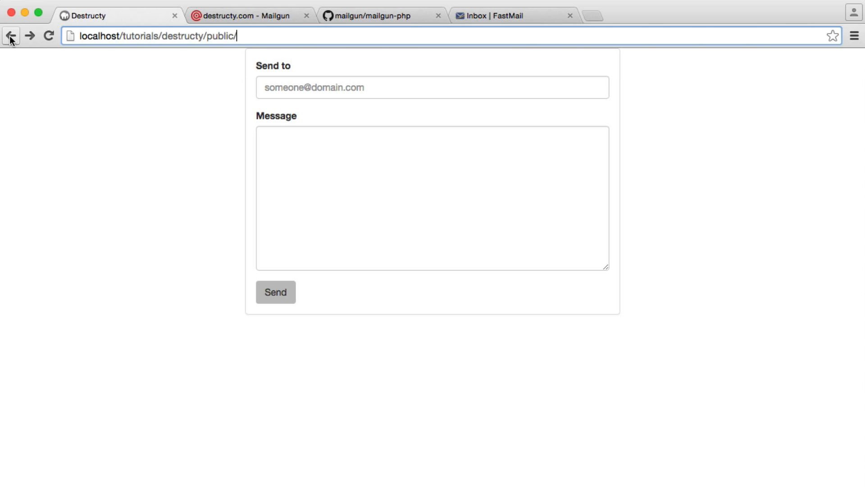
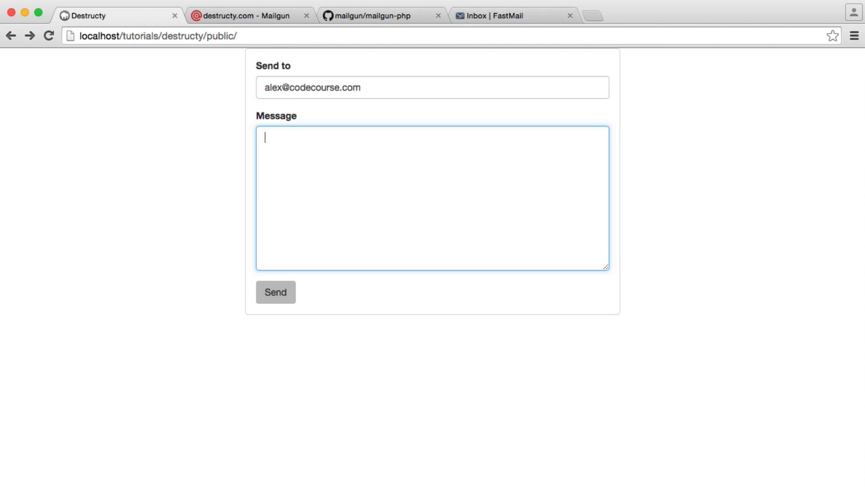
Submit a new message to alex reading 'Hi there' from the home form
text(Hi there)
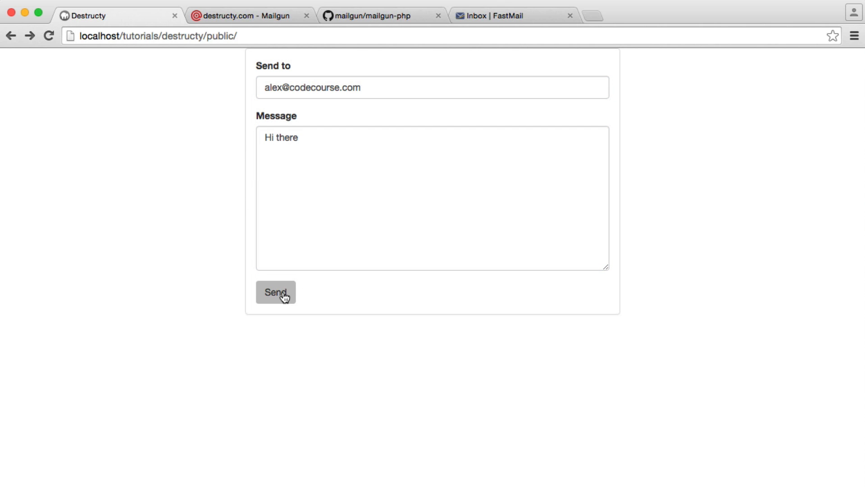
click(275, 292)
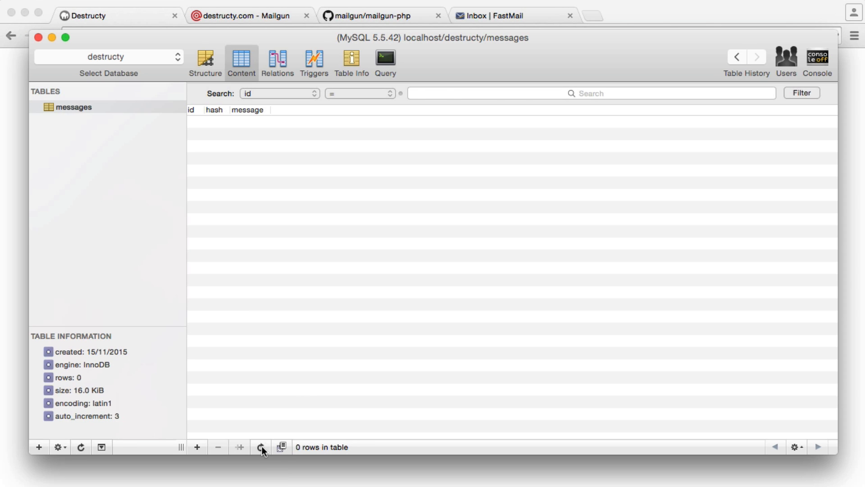
Refresh the messages table and select the new row's stored hash
click(261, 447)
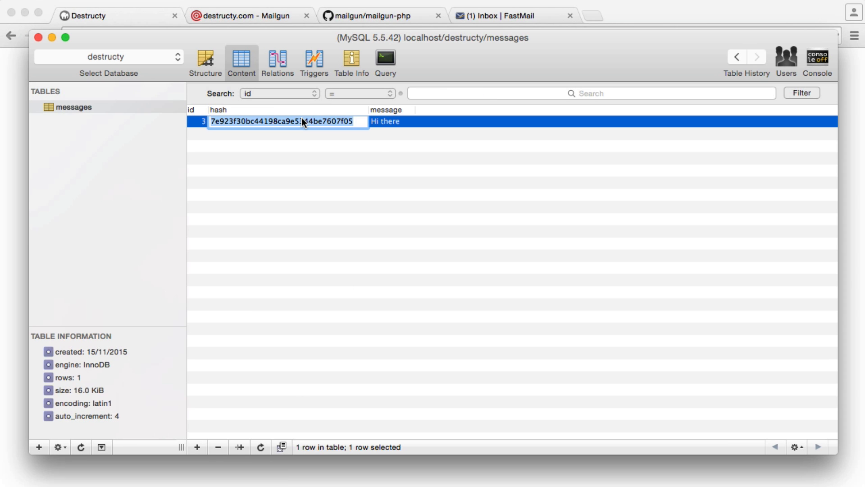
click(83, 15)
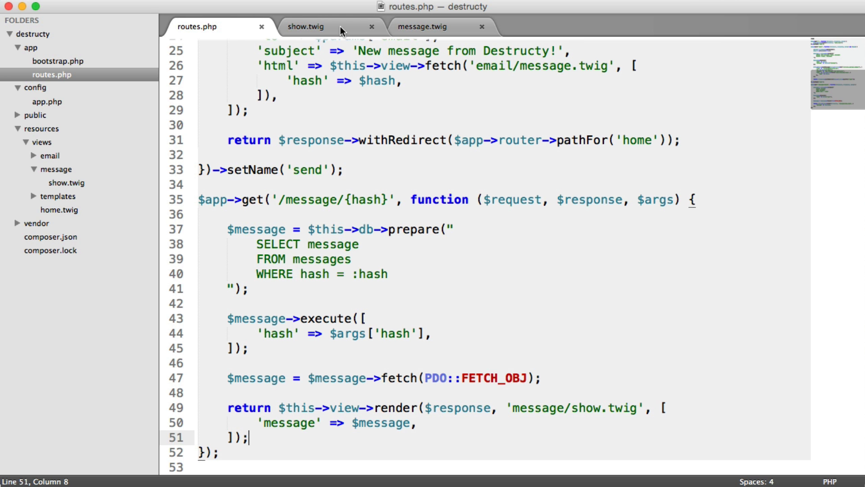
Replace the placeholder with an if/else/endif block printing {{ message.message }} when it exists
click(305, 26)
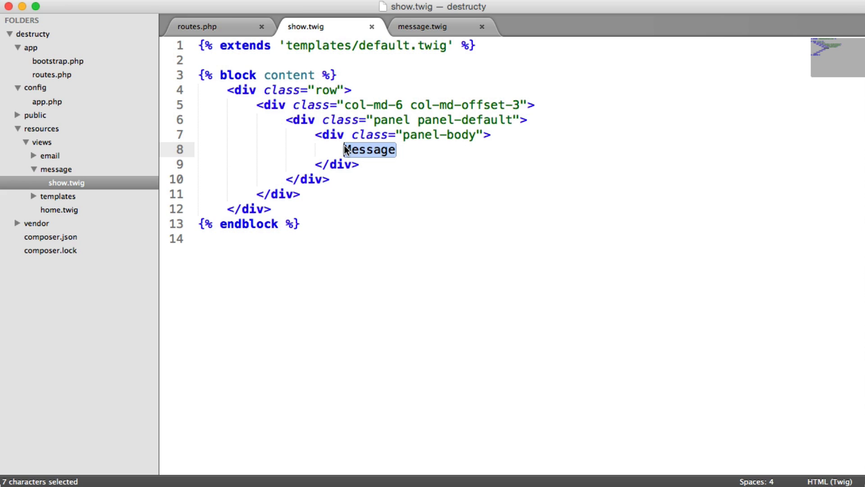
key(Delete)
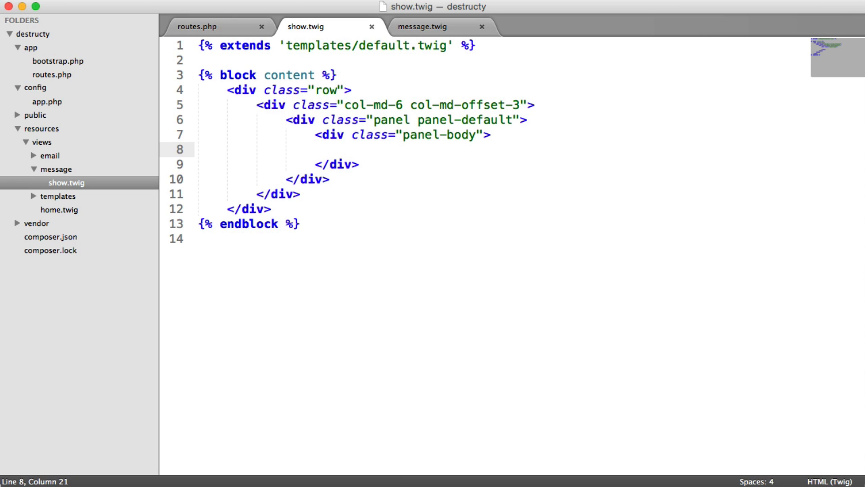
text({%%})
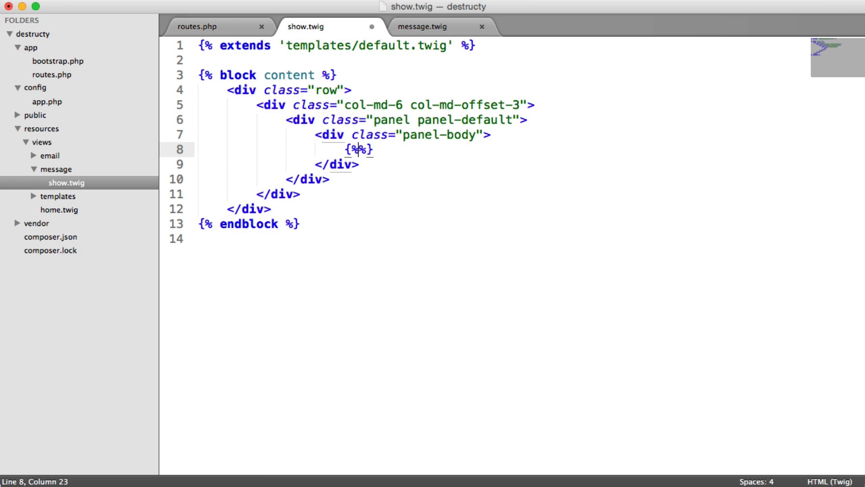
text(if message.)
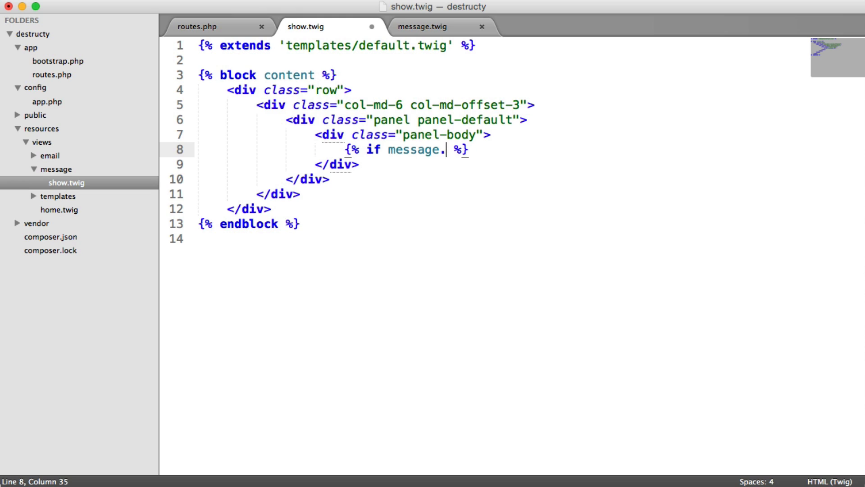
text(message)
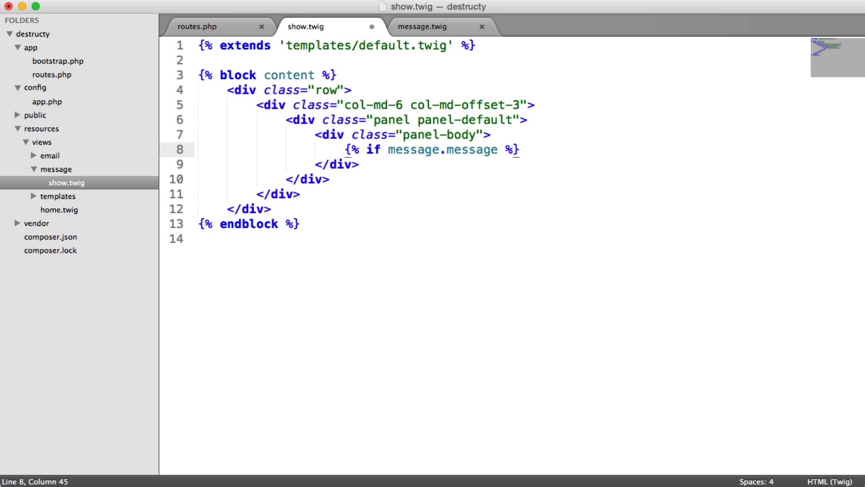
text({})
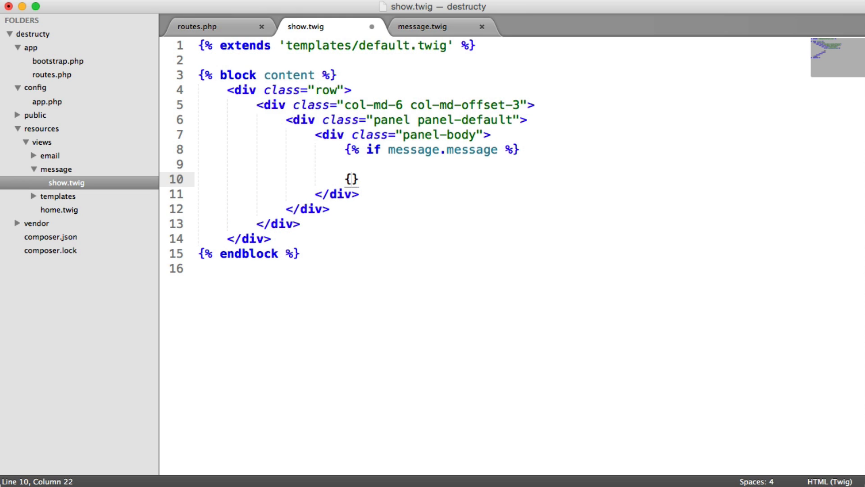
text({% else %})
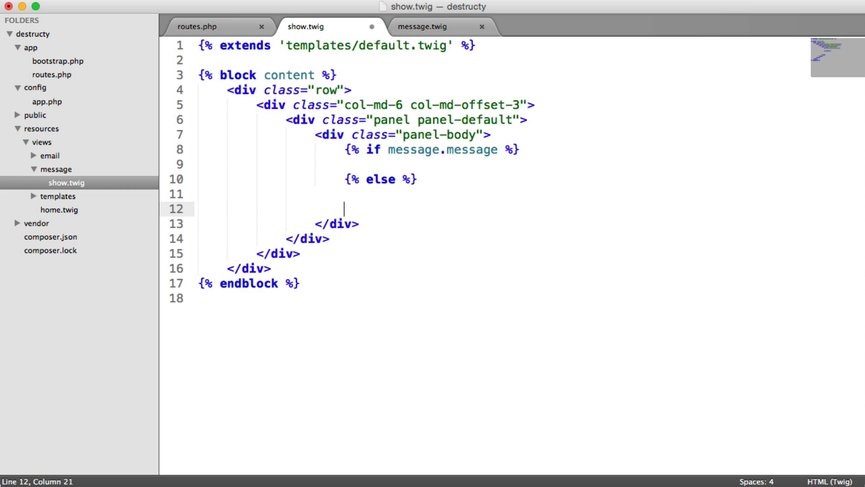
text({% %})
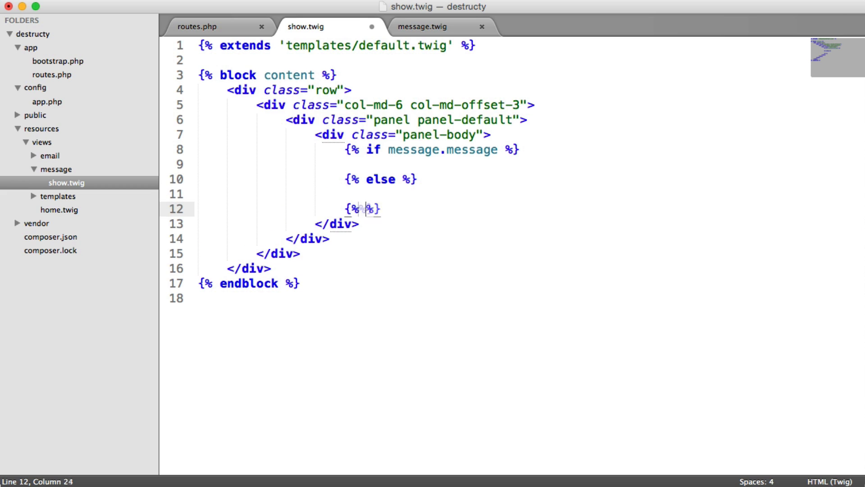
text(endif)
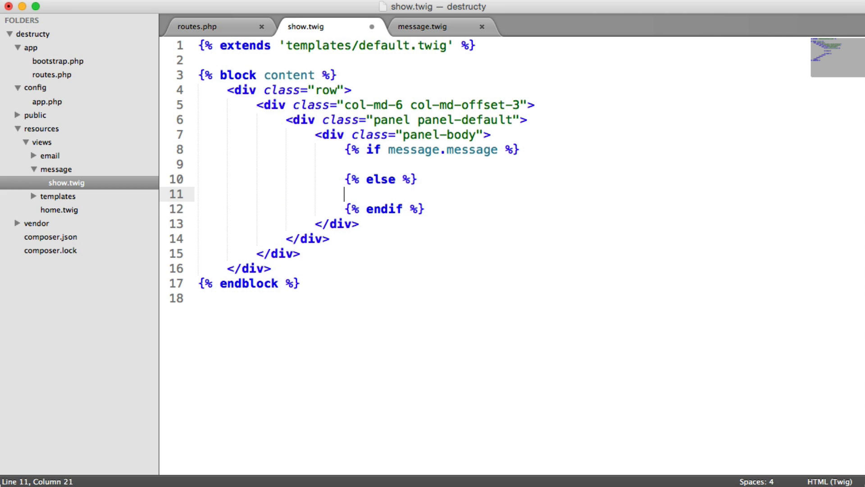
text({})
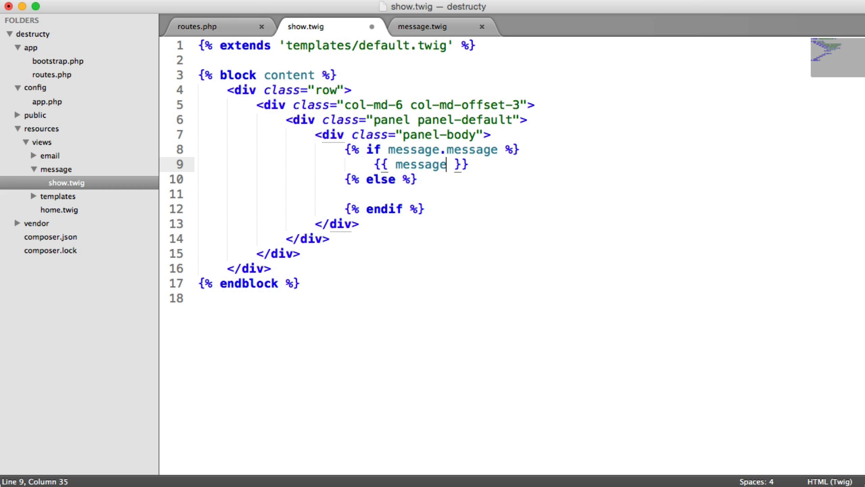
text(.message)
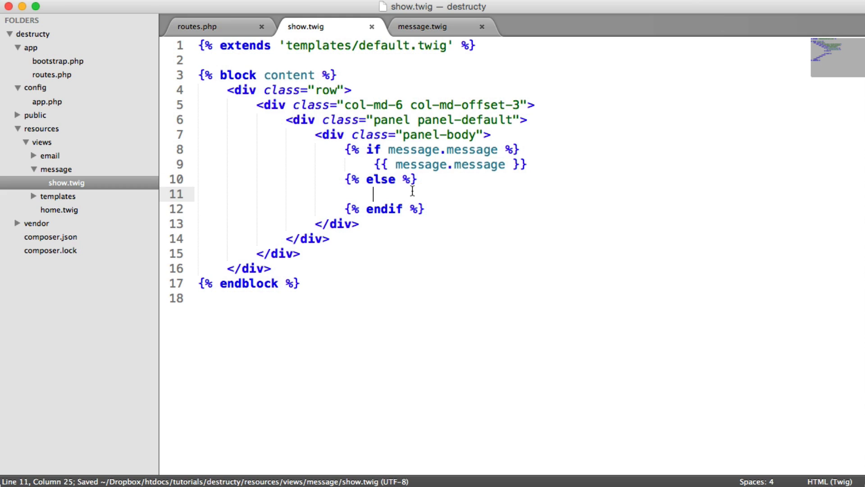
Fill the else branch with <p>The message has self destructed.</p>
text(<p>The mess</p>)
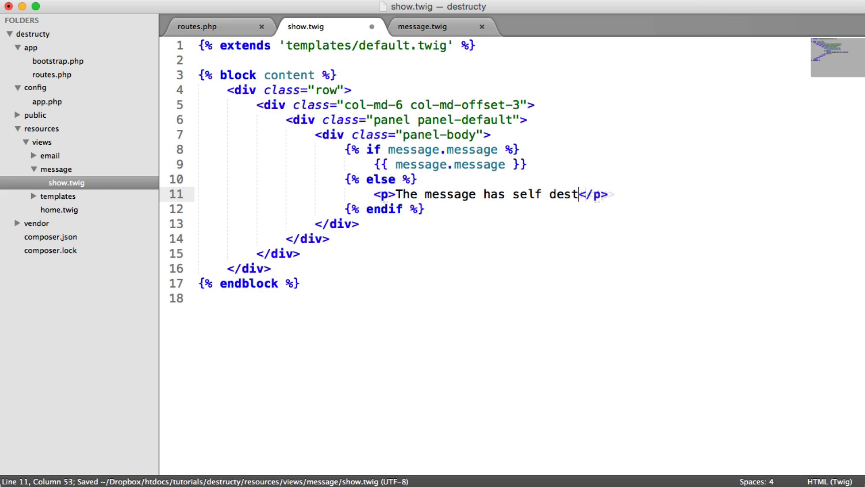
text(ructed.)
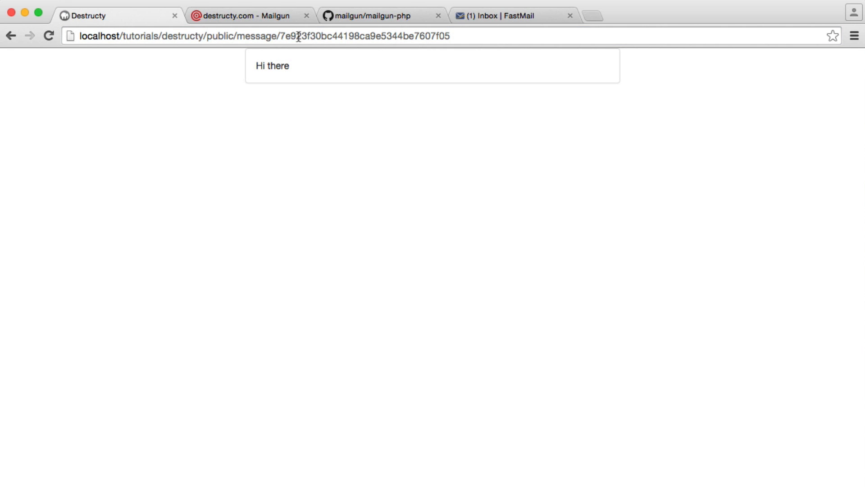
Append an 'a' to the message hash in the address bar and reload to see the self-destructed notice
text(a)
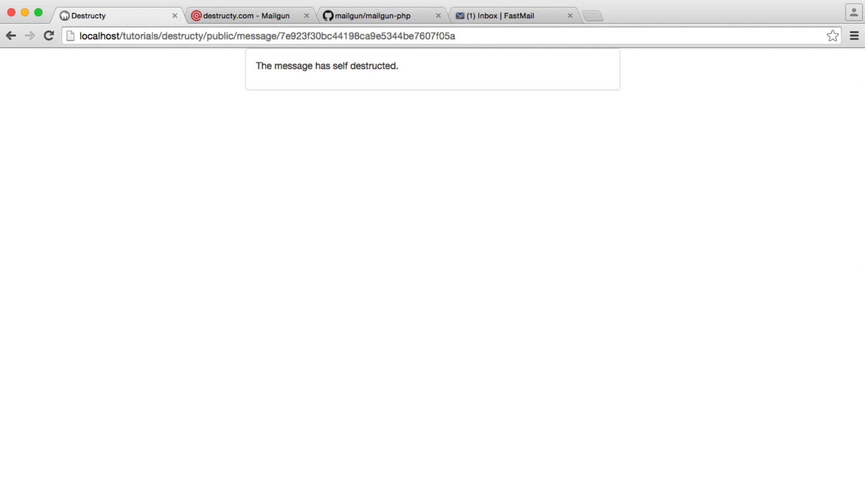
right_click(306, 139)
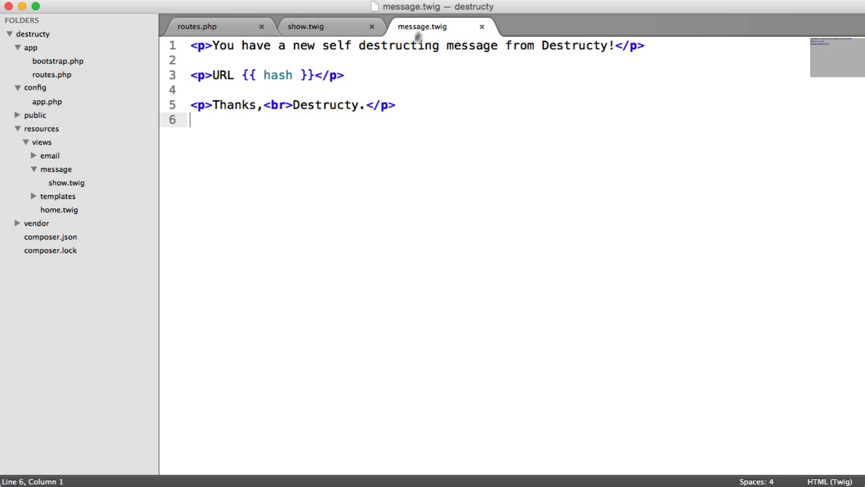
After checking the template tabs, name the /message/{hash} route in routes.php with ->setName('message')
drag(212, 75, 301, 75)
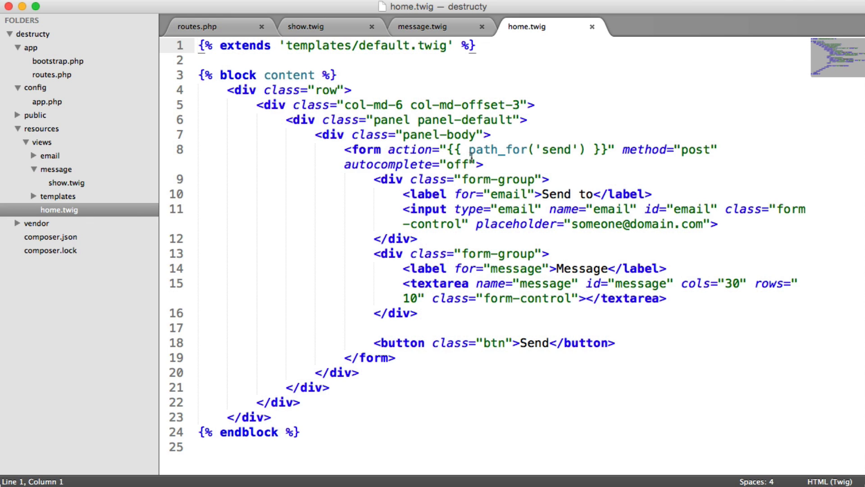
double_click(527, 150)
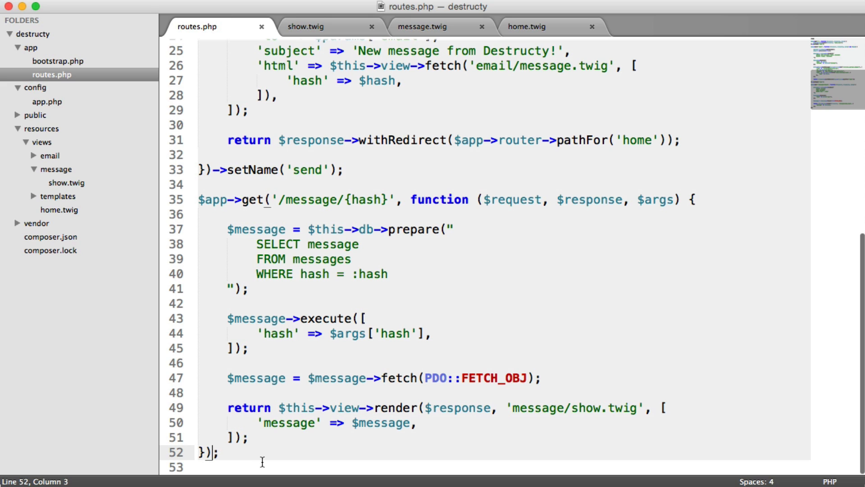
text(->setNam)
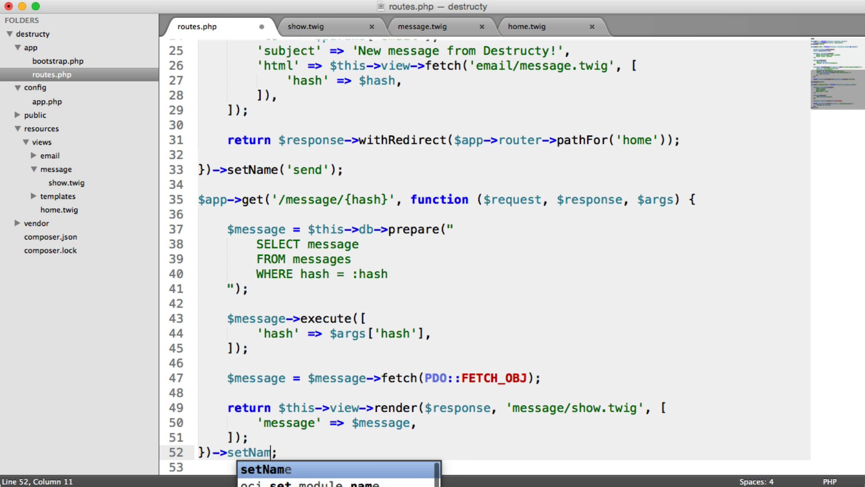
text(e('messa')
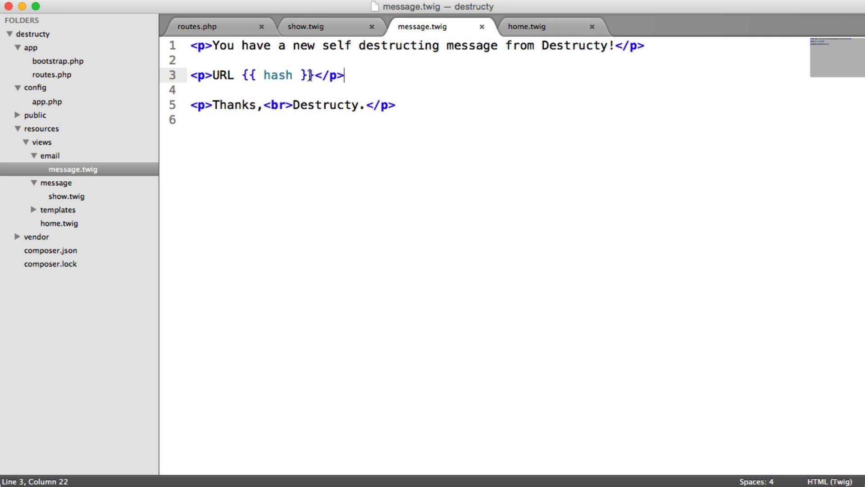
Replace the URL placeholder in message.twig with {{ path_for('message', {'hash': hash}) }} and select it for the href
drag(212, 75, 316, 75)
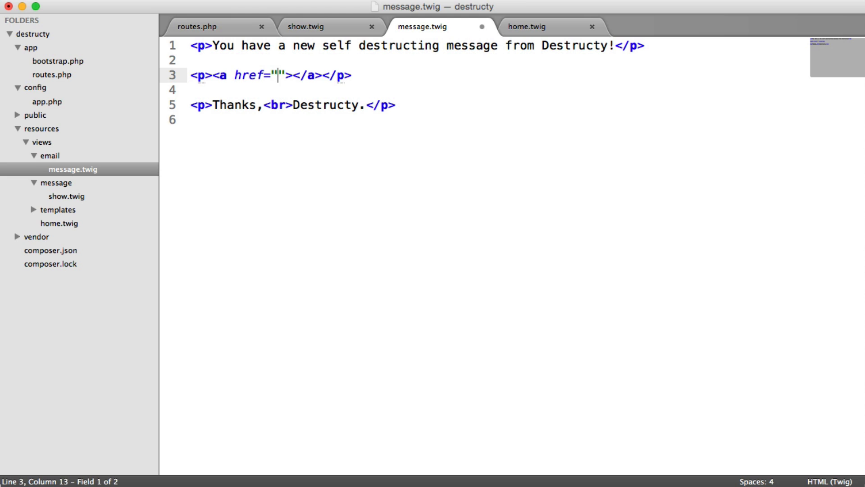
key(cmd+s)
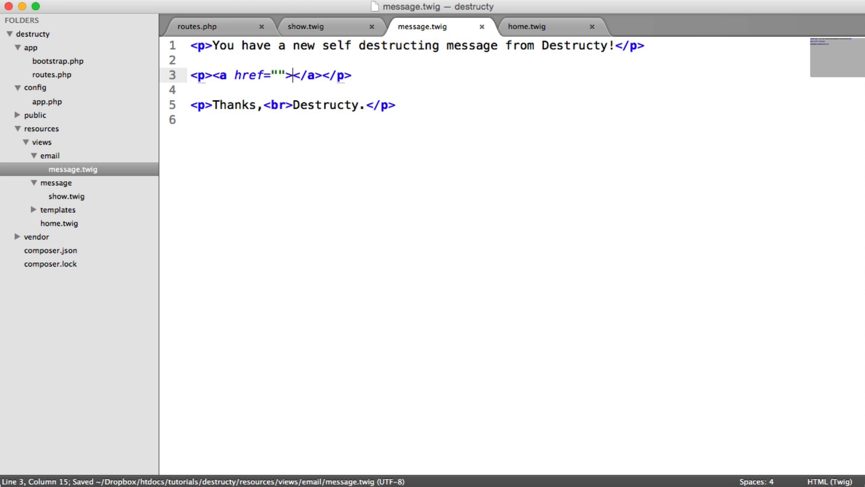
text({{ path }})
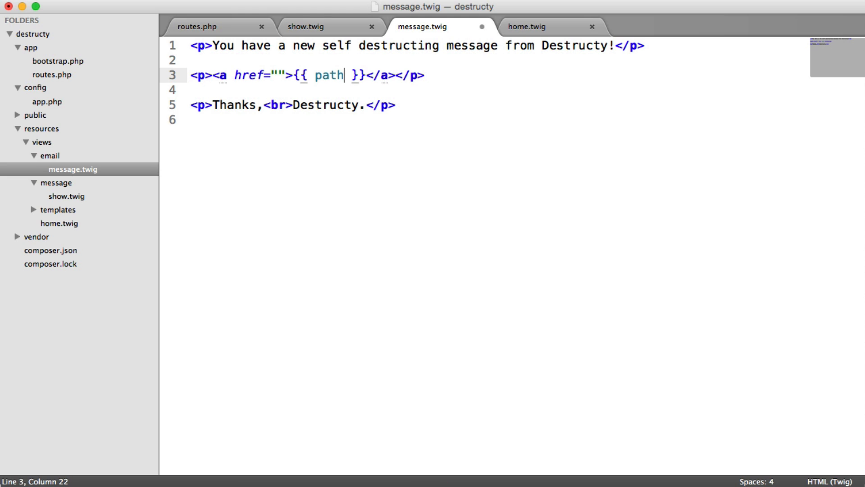
text(_for())
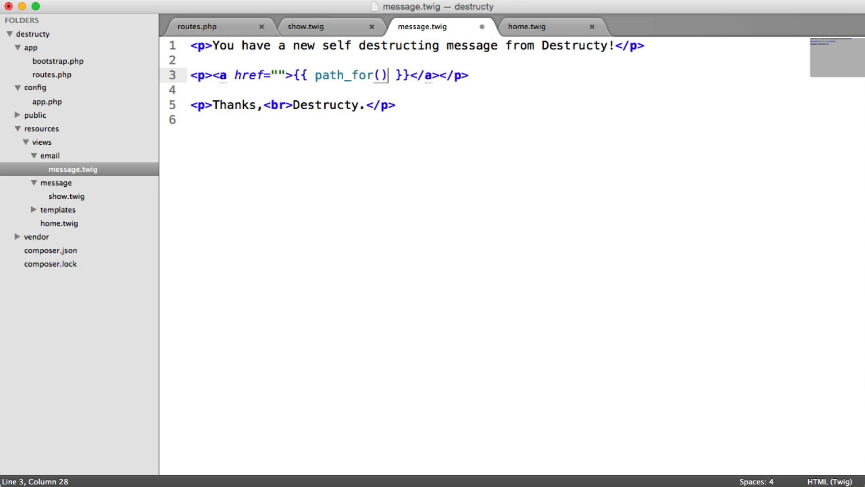
text('message',)
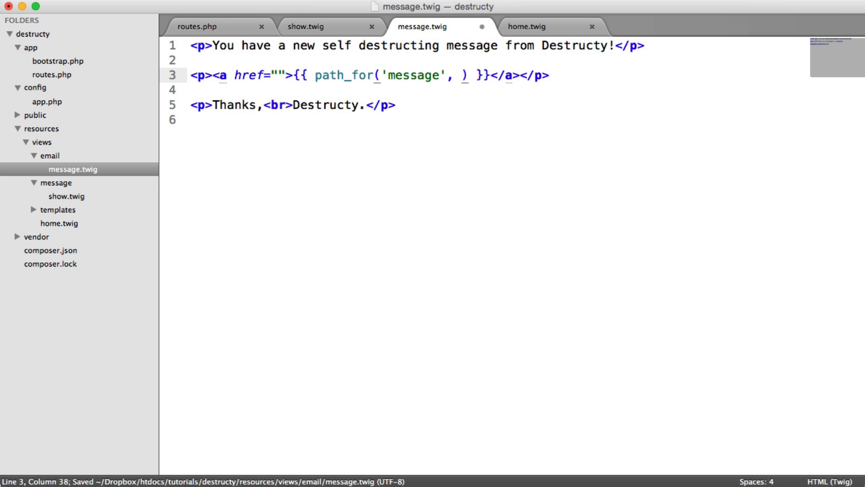
text({has})
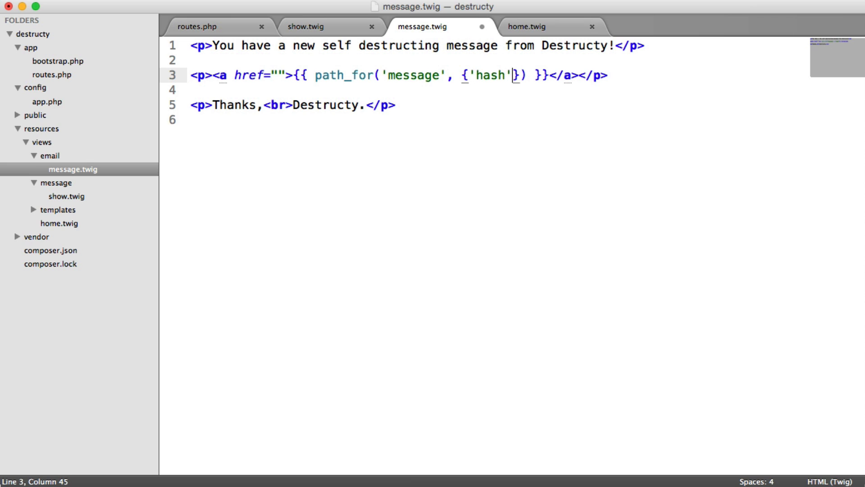
text(: h)
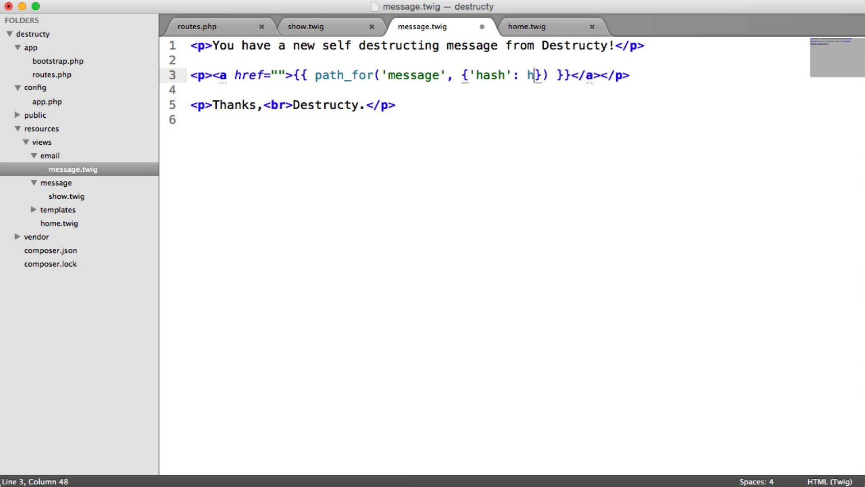
text(ash)
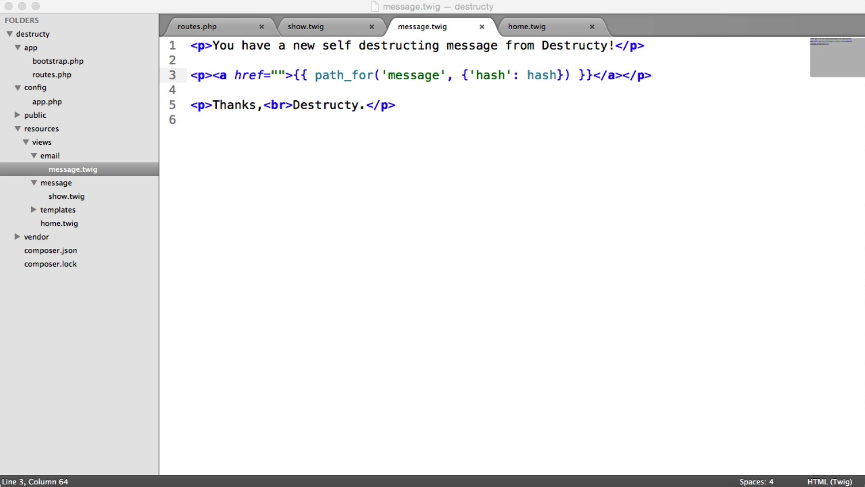
drag(292, 76, 552, 76)
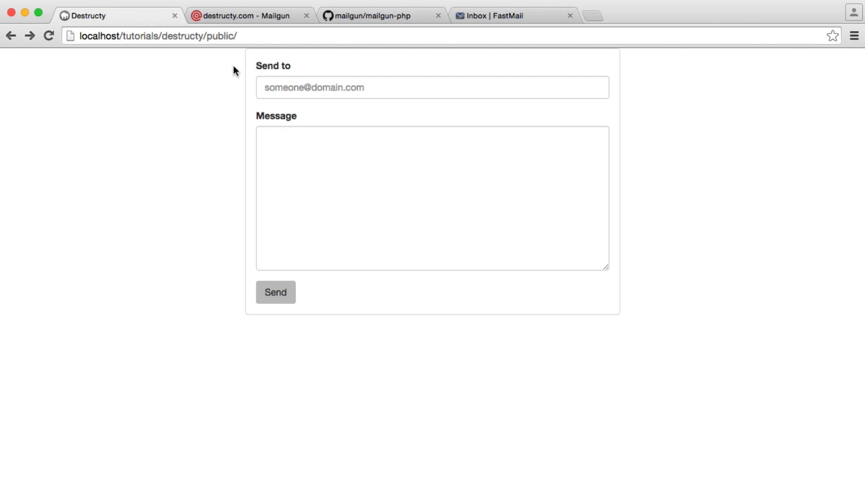
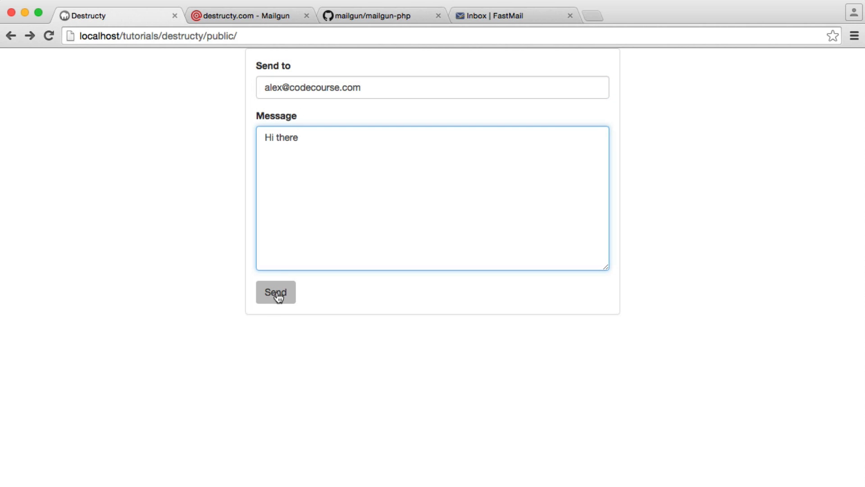
click(507, 15)
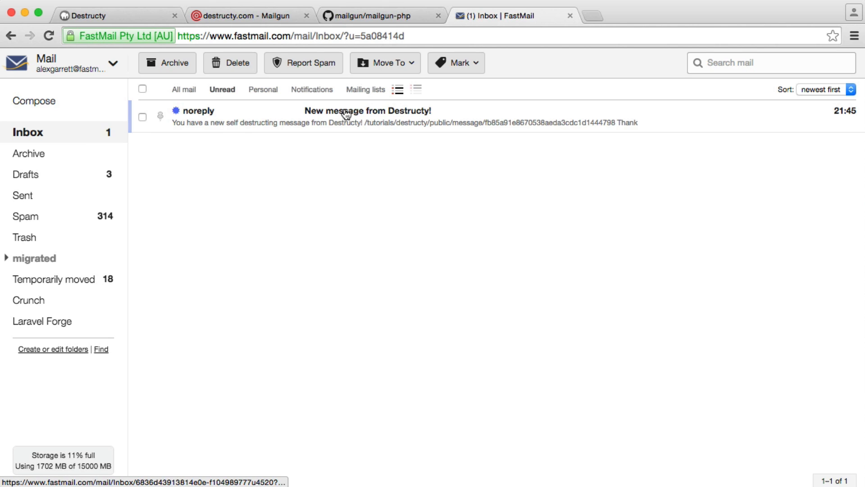
Open the new Destructy email and highlight its relative /message/ hash link lacking a host
click(360, 110)
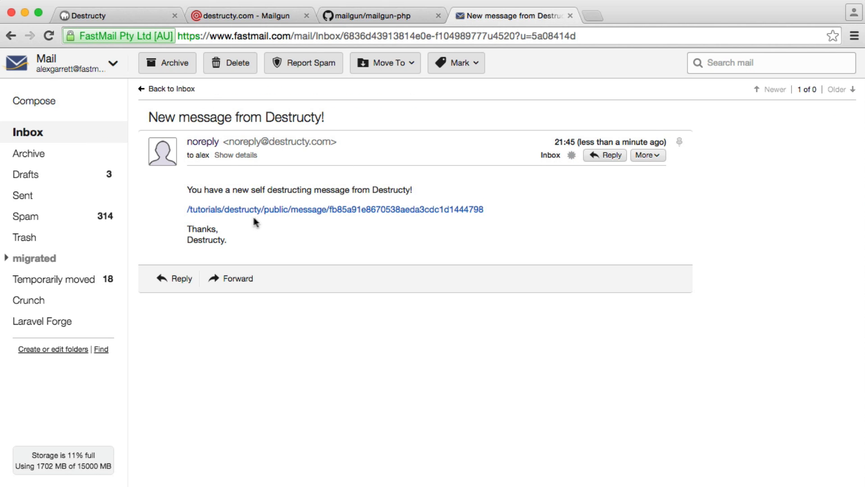
mouse_move(461, 214)
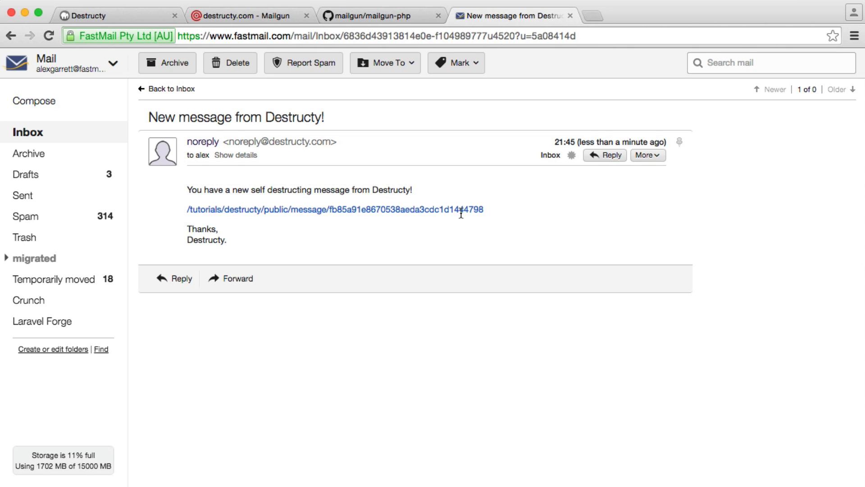
drag(187, 209, 458, 209)
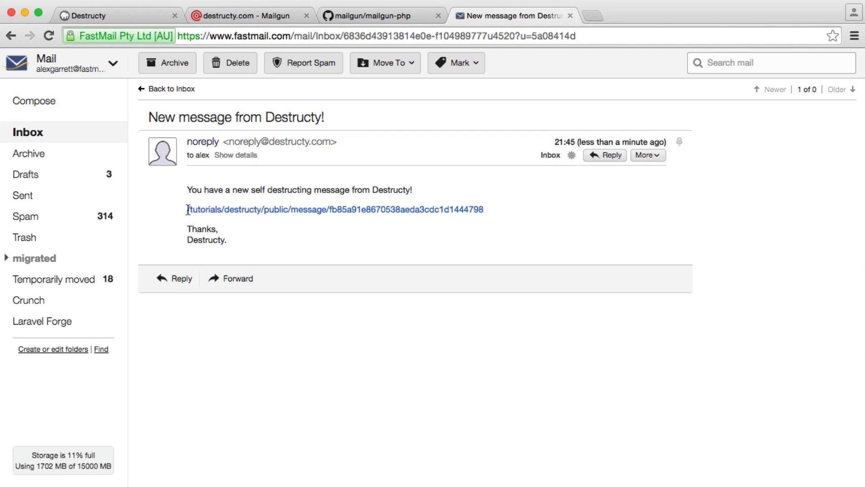
mouse_move(284, 283)
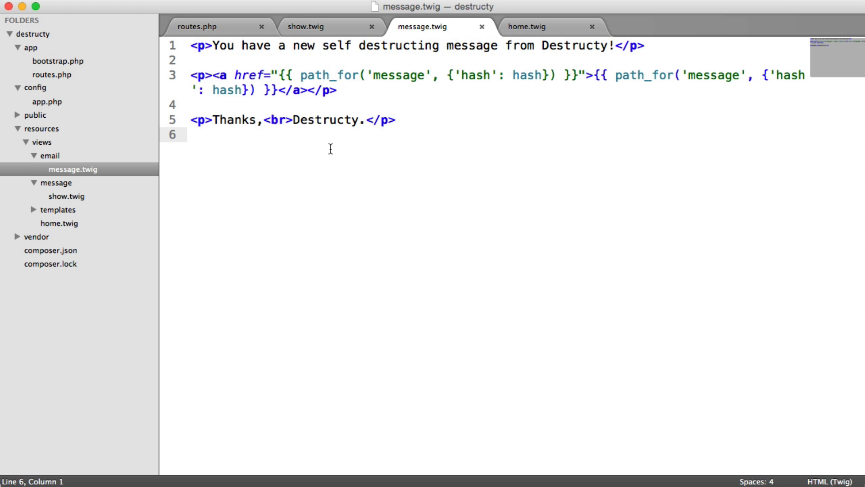
click(197, 26)
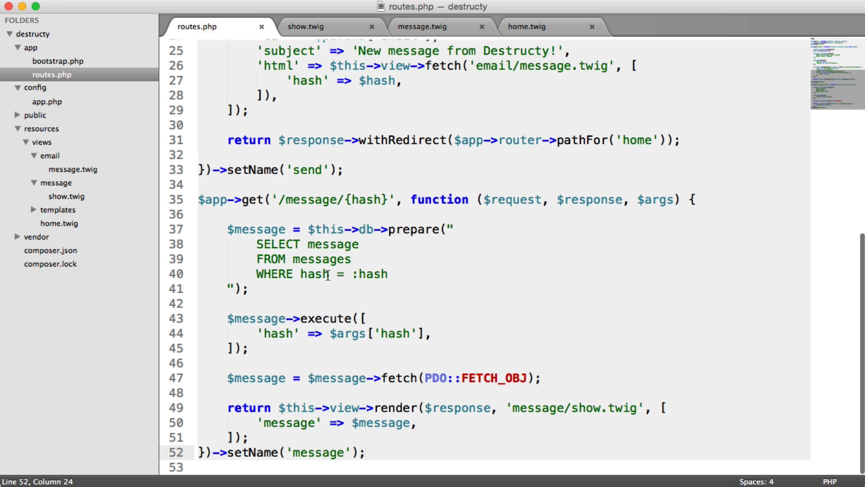
click(53, 60)
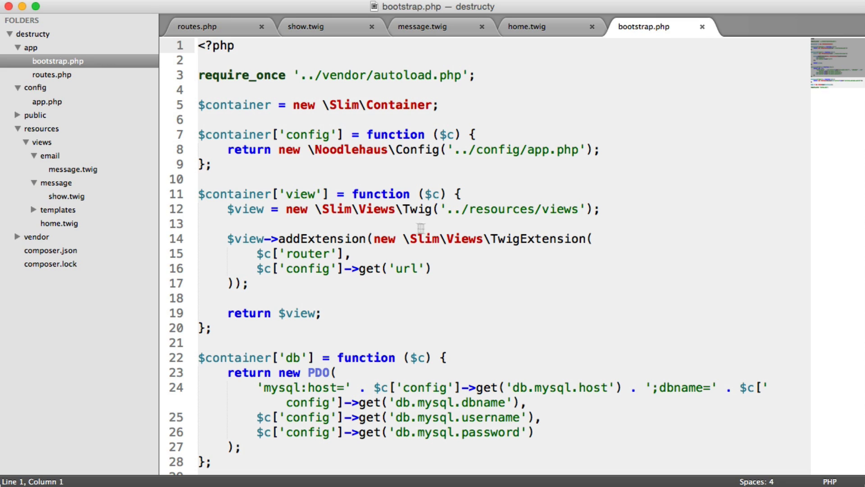
double_click(537, 239)
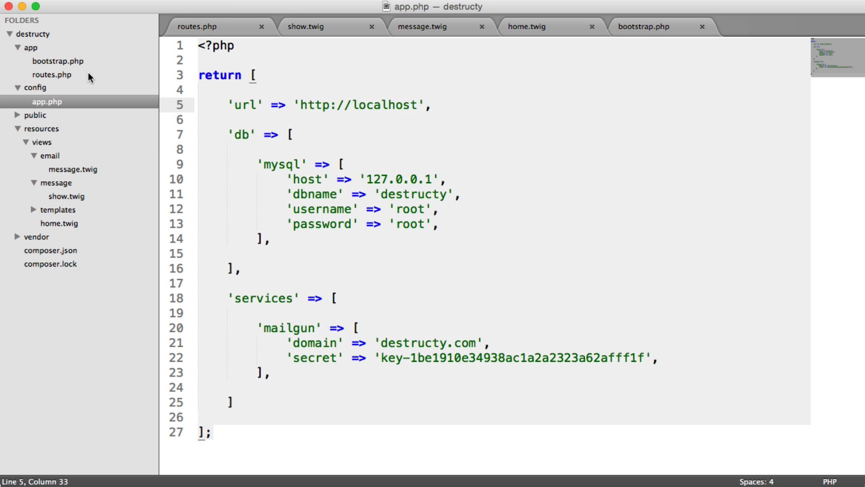
mouse_move(535, 38)
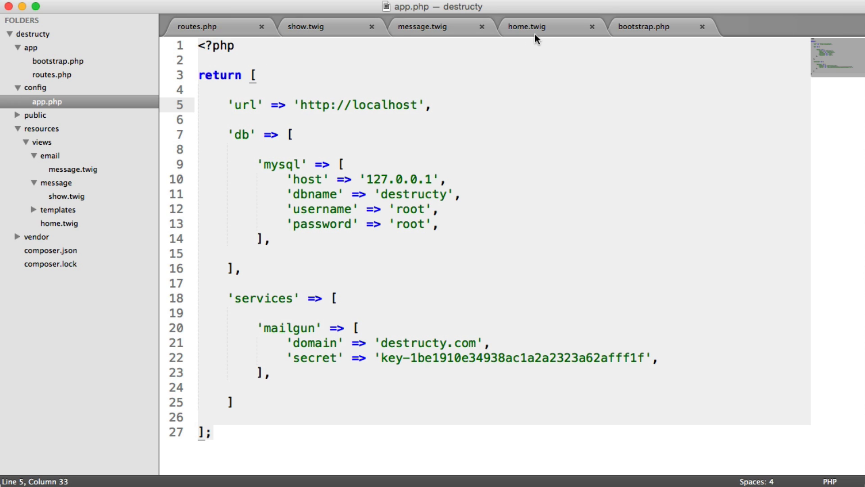
click(422, 26)
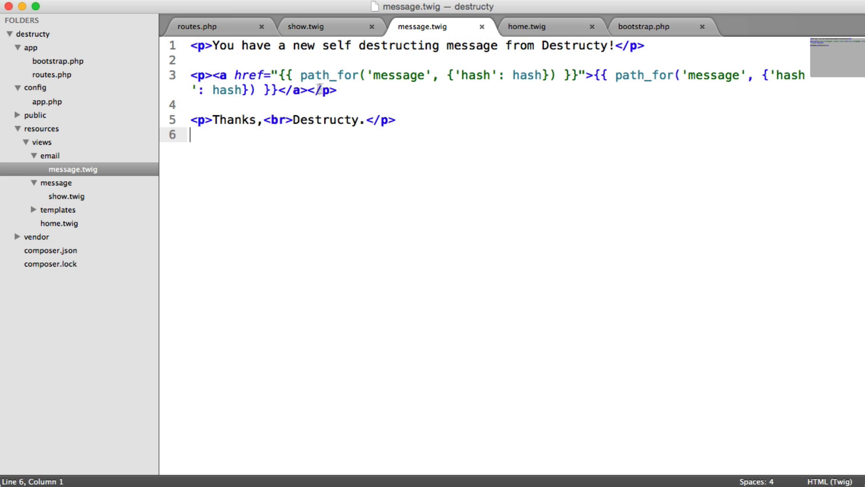
Prefix both the href and link text in message.twig with {{ base_url() }}
text({{ base)
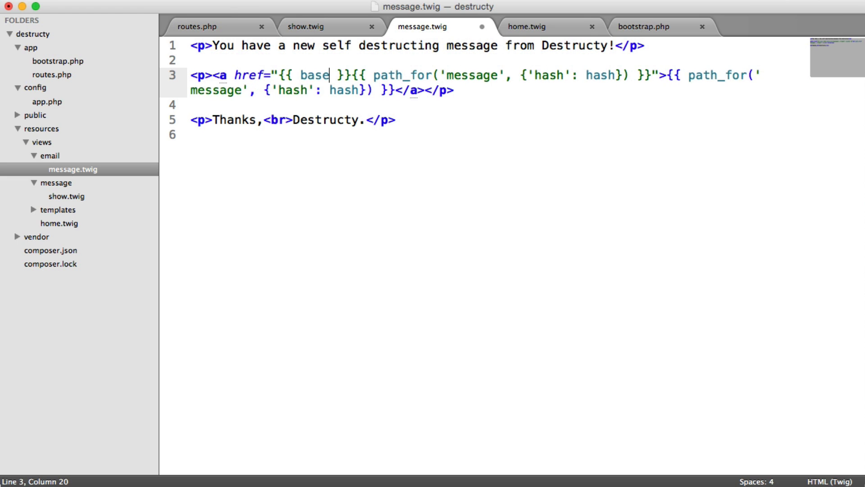
text(_url())
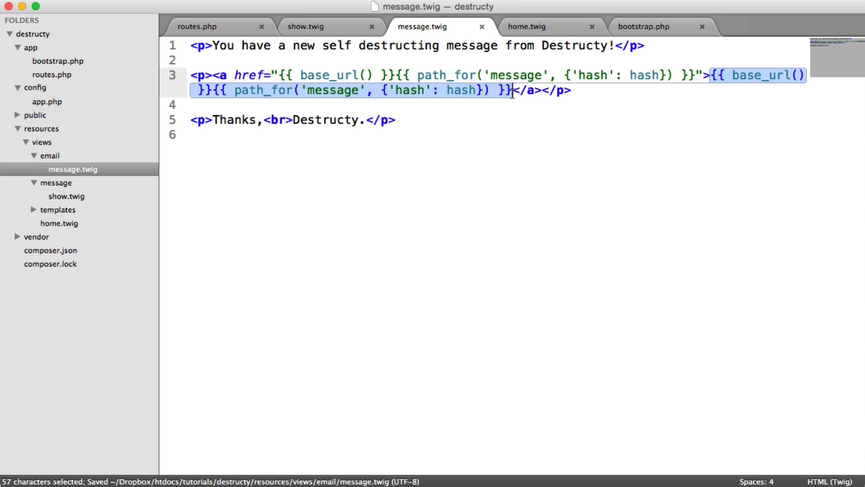
click(572, 90)
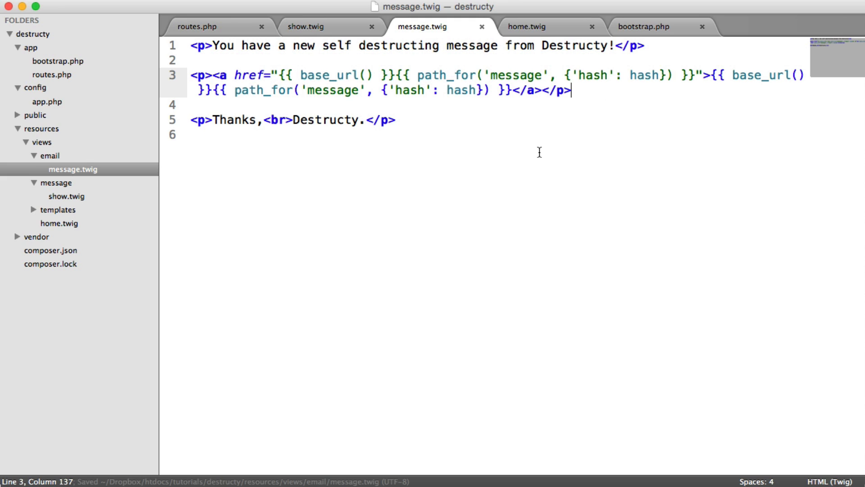
drag(710, 75, 542, 90)
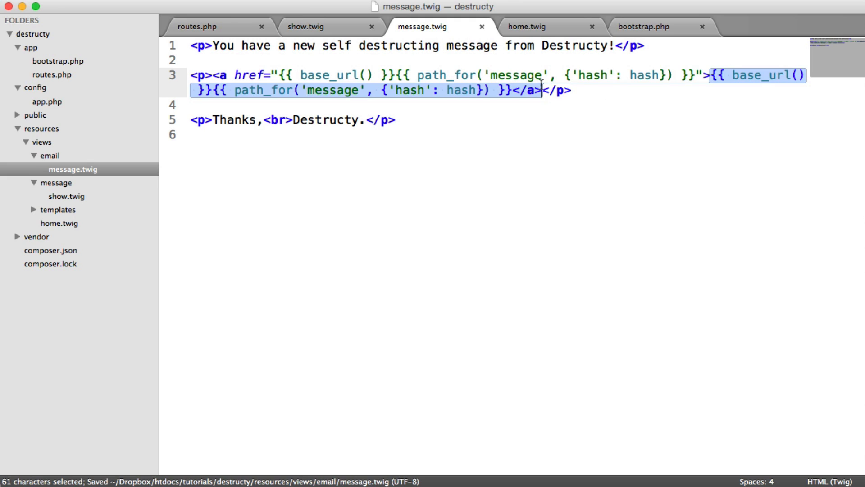
click(559, 91)
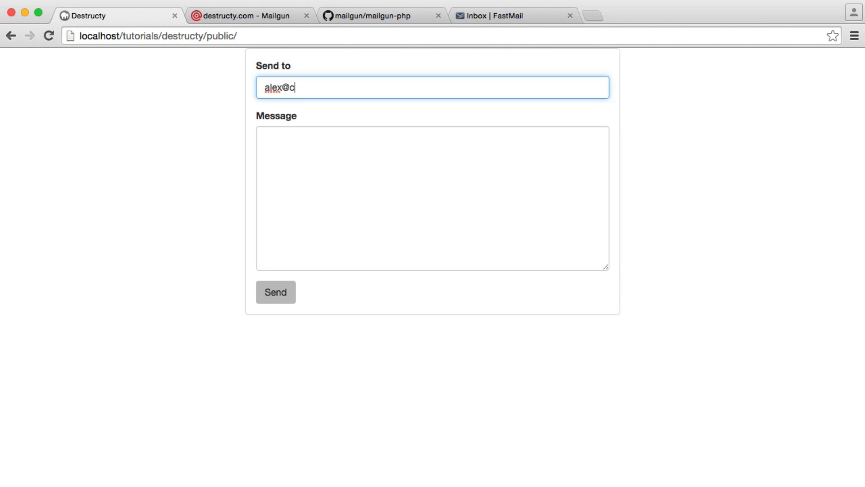
Send another 'Hi' test message from the Destructy form and switch to the FastMail inbox
text(Hi)
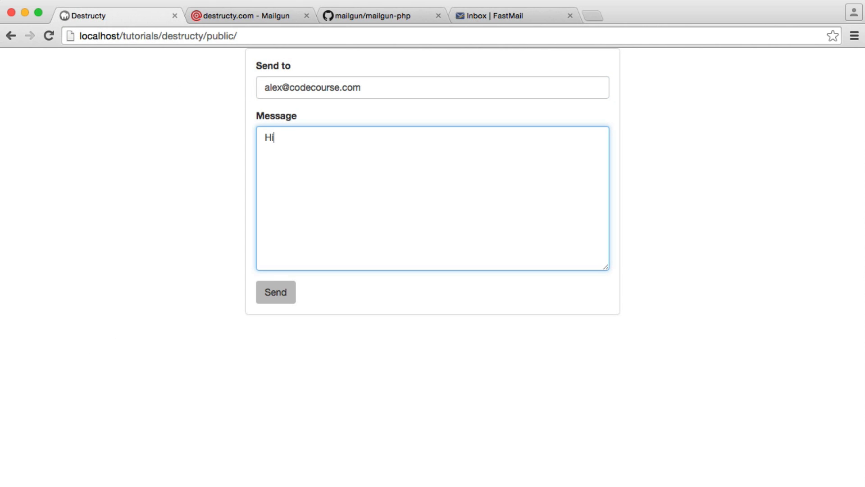
click(276, 292)
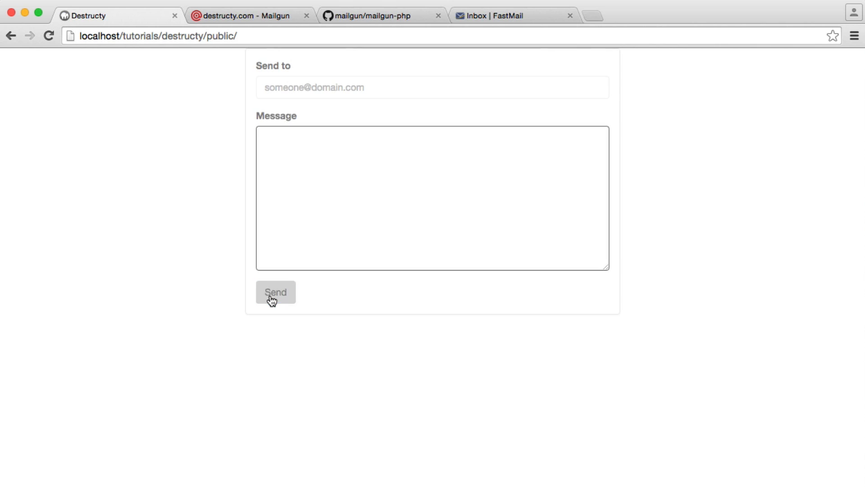
click(505, 16)
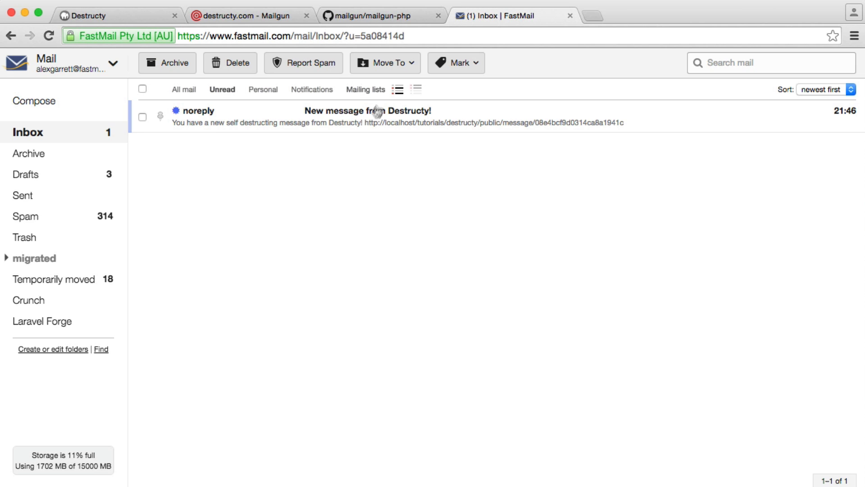
click(367, 110)
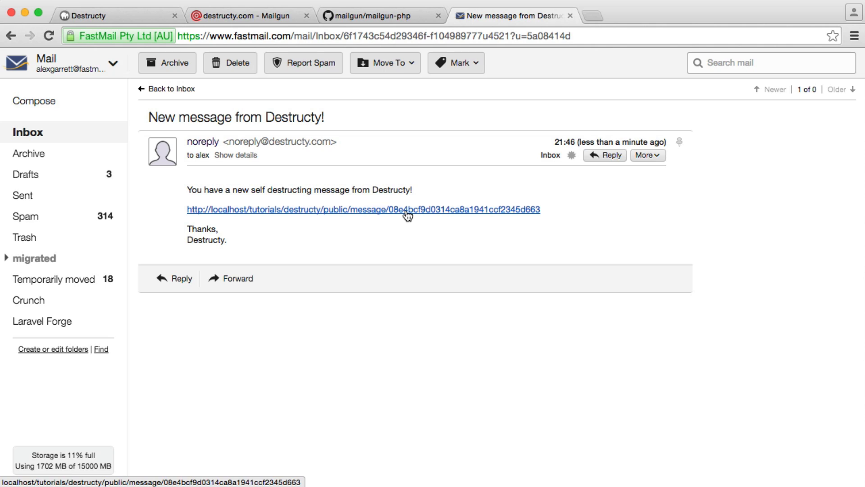
click(363, 209)
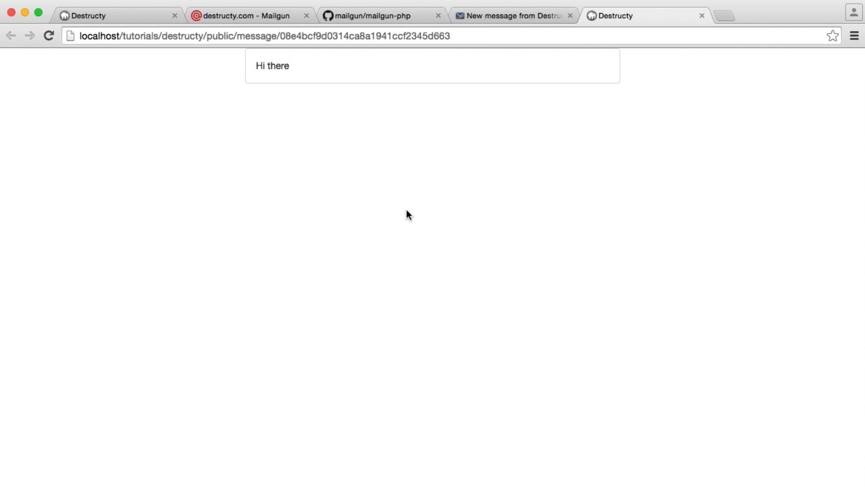
mouse_move(387, 97)
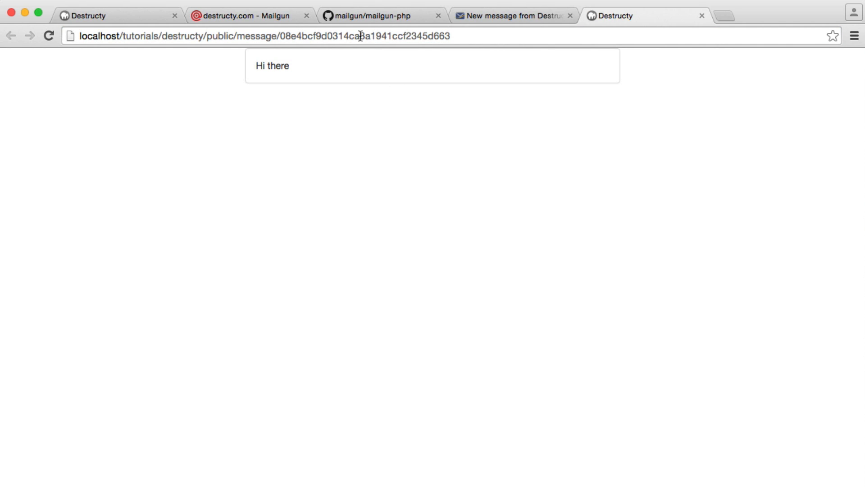
mouse_move(398, 146)
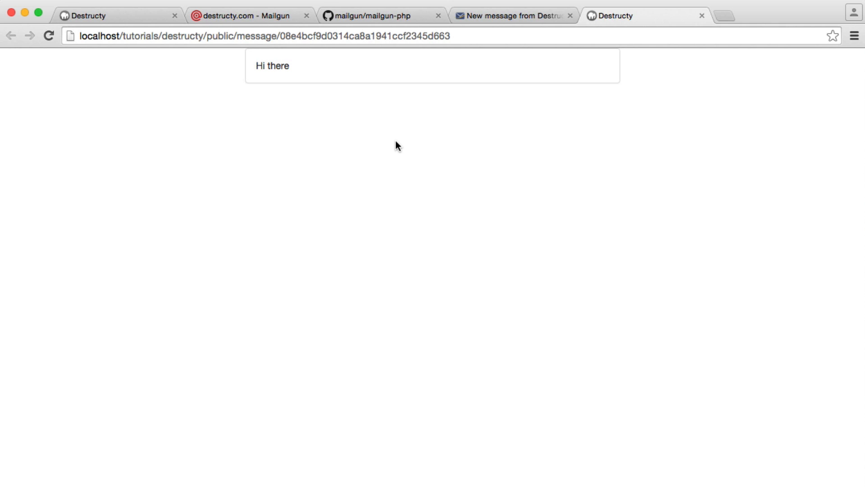